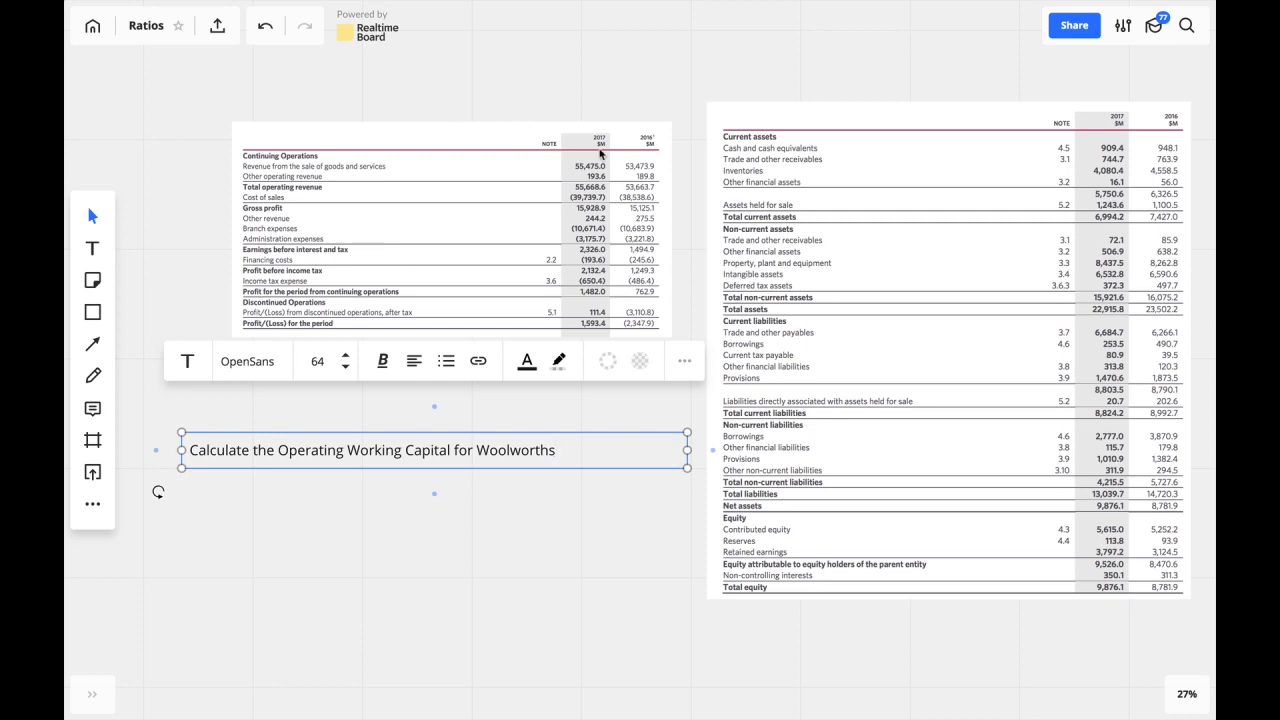
{"action": "mouse_move", "coordinate": [566, 388]}
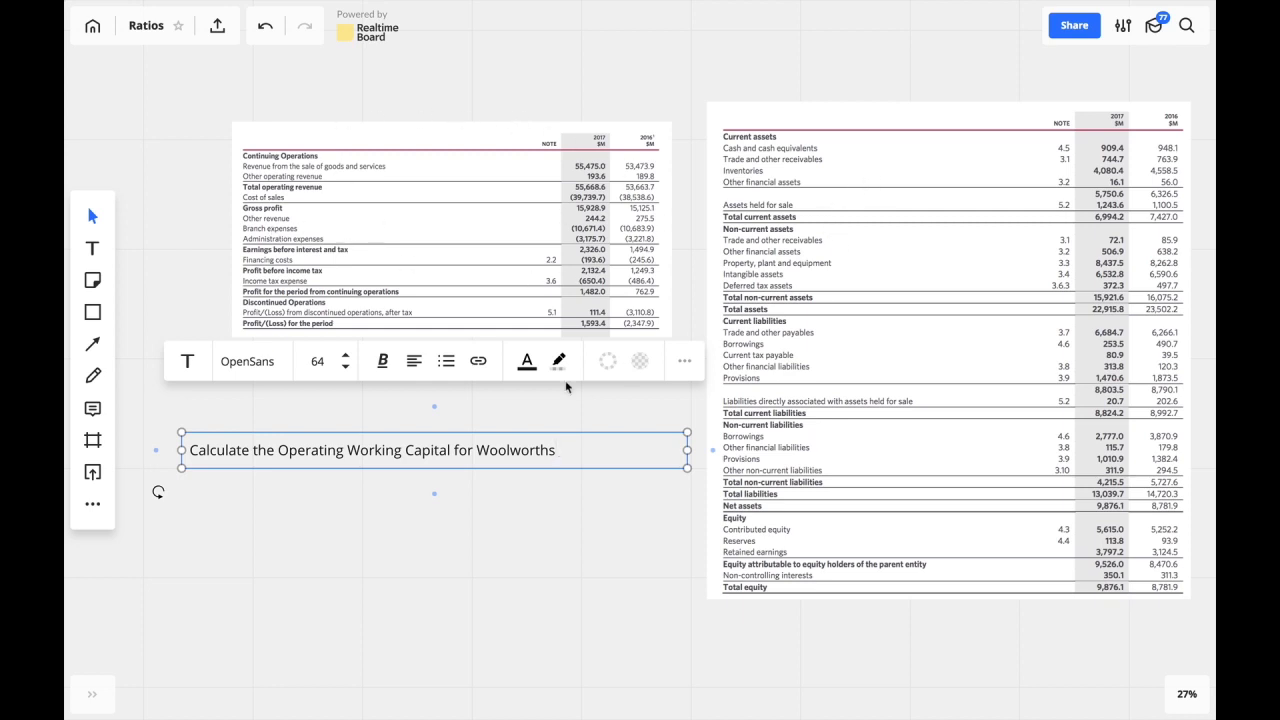
{"action": "mouse_move", "coordinate": [358, 74]}
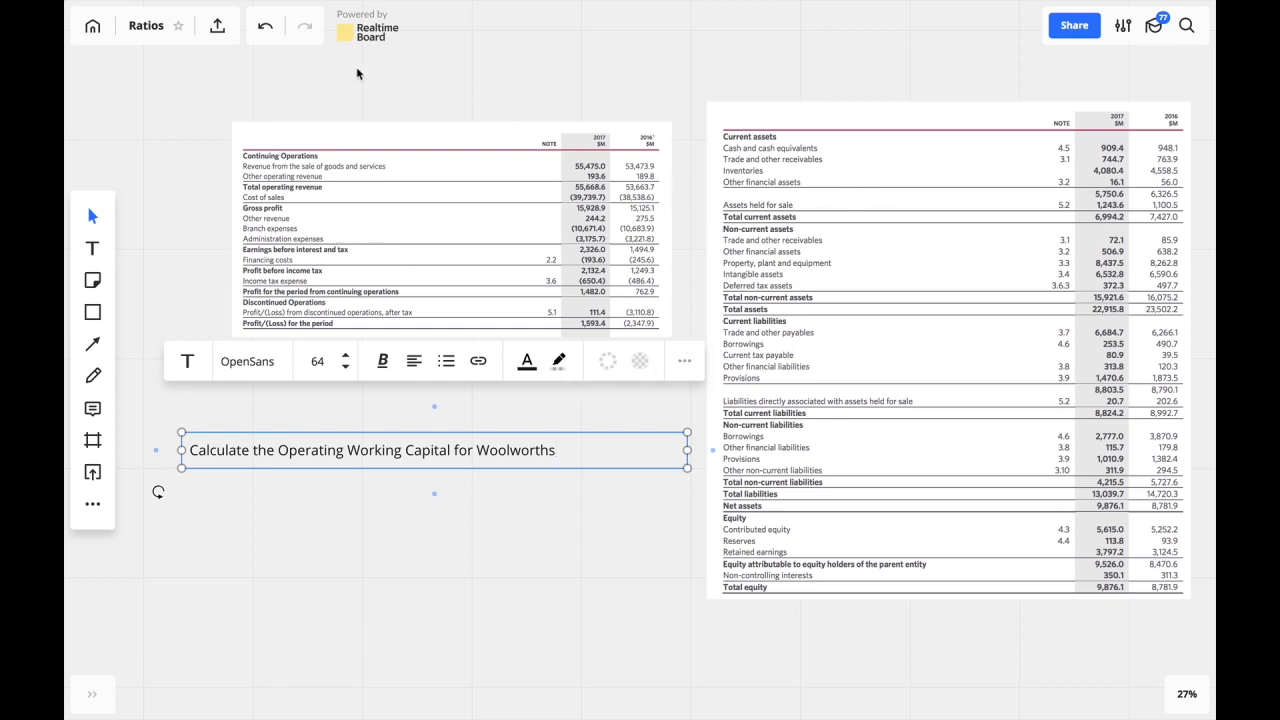
{"action": "mouse_move", "coordinate": [298, 214]}
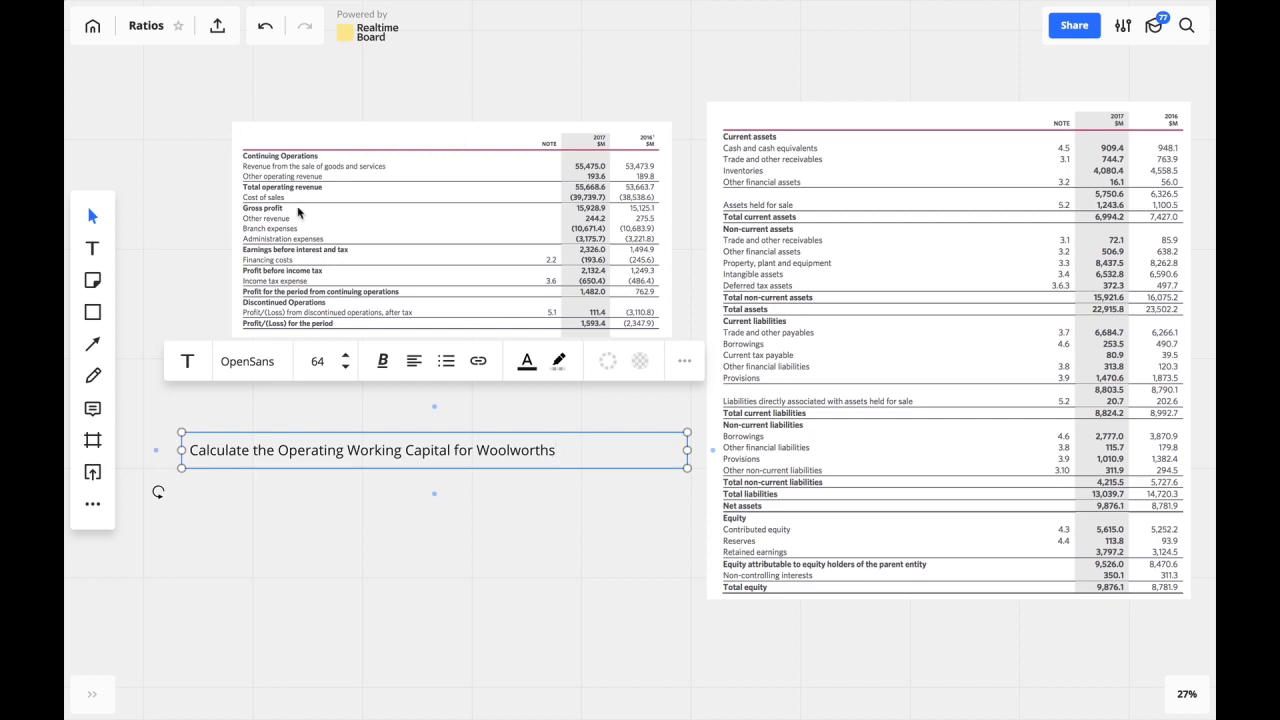
{"action": "mouse_move", "coordinate": [884, 212]}
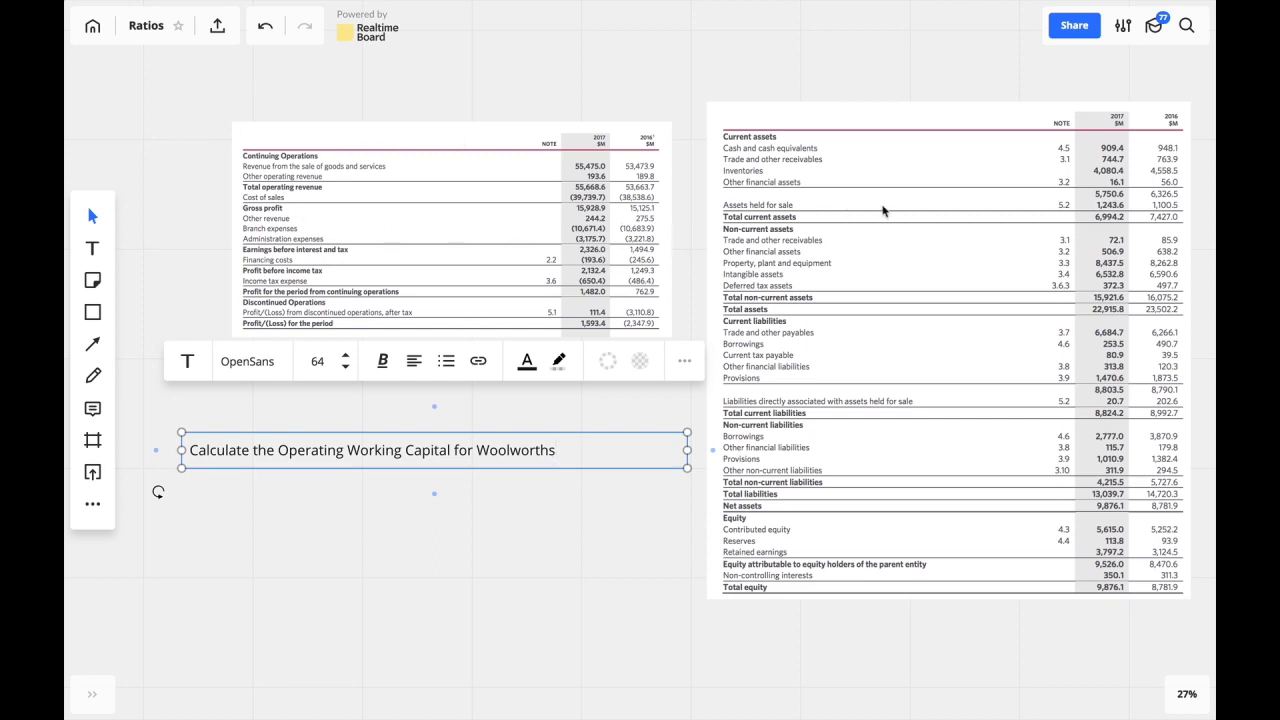
{"action": "mouse_move", "coordinate": [408, 442]}
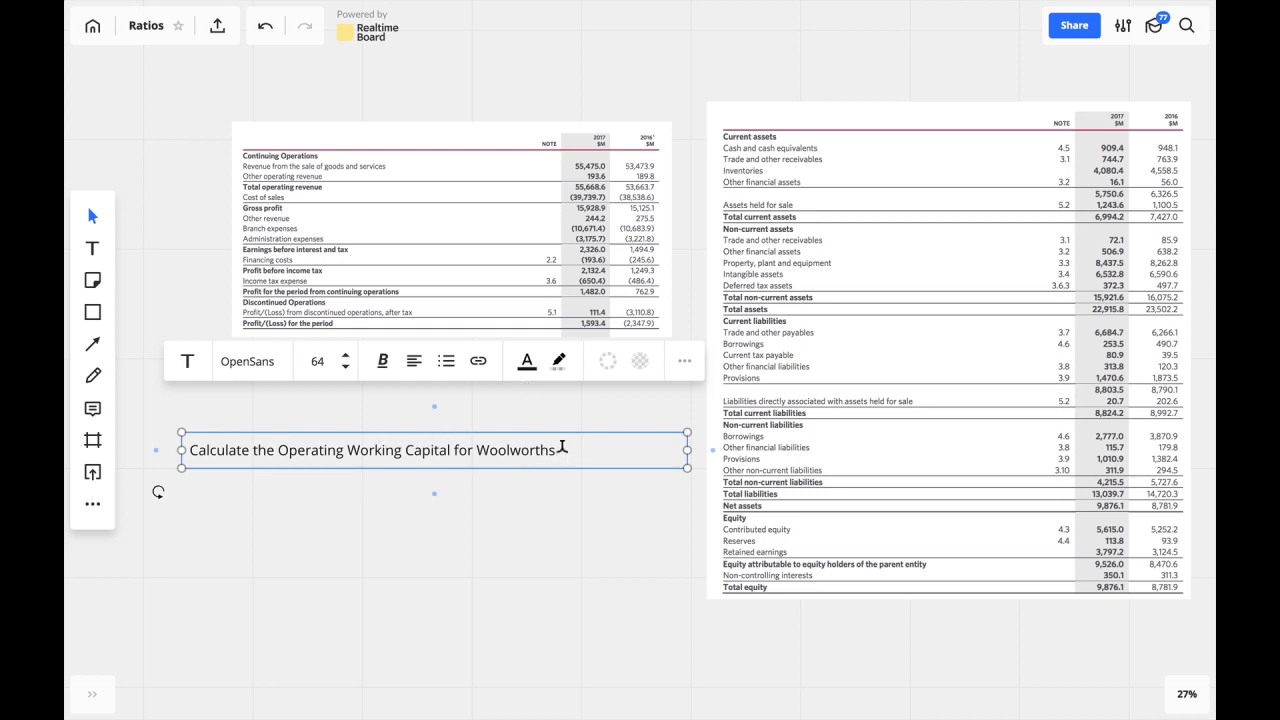
Start an empty second line beneath the operating working capital heading in the text box
{"action": "key", "text": "enter"}
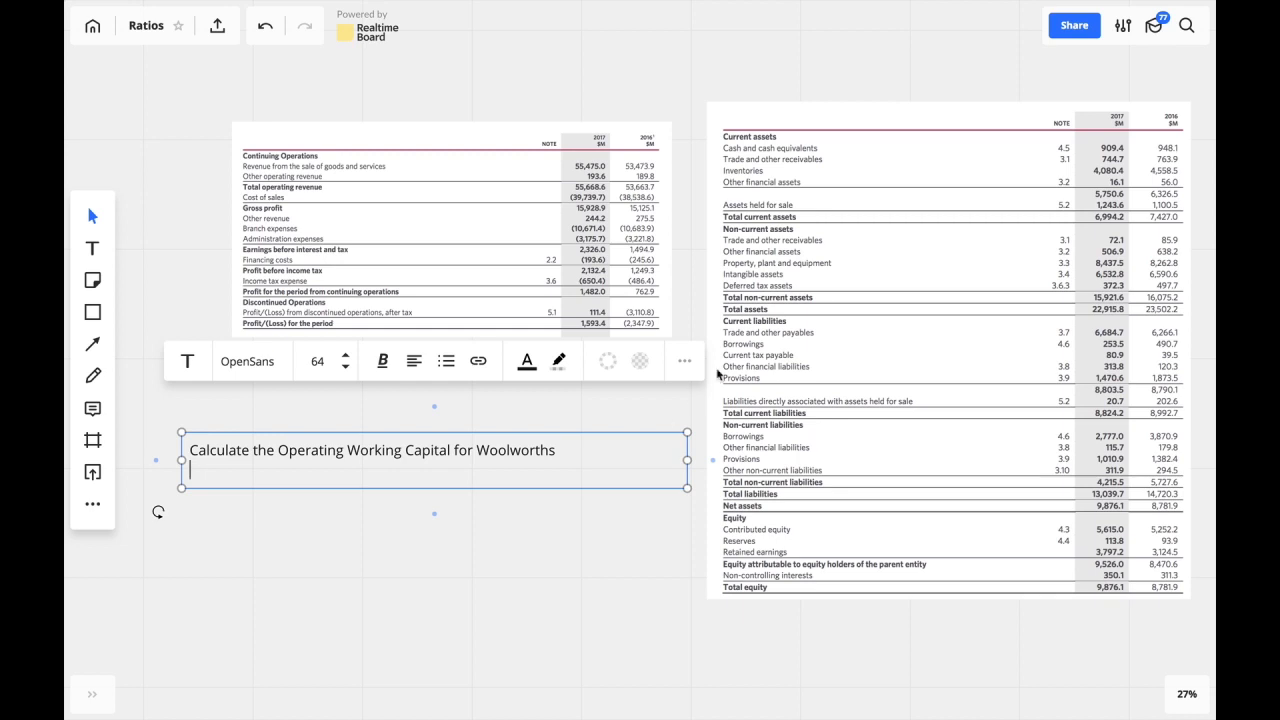
Write the formula line 'Current Assets - Current Liabilities = Working Capital'
{"action": "type", "text": "Cur"}
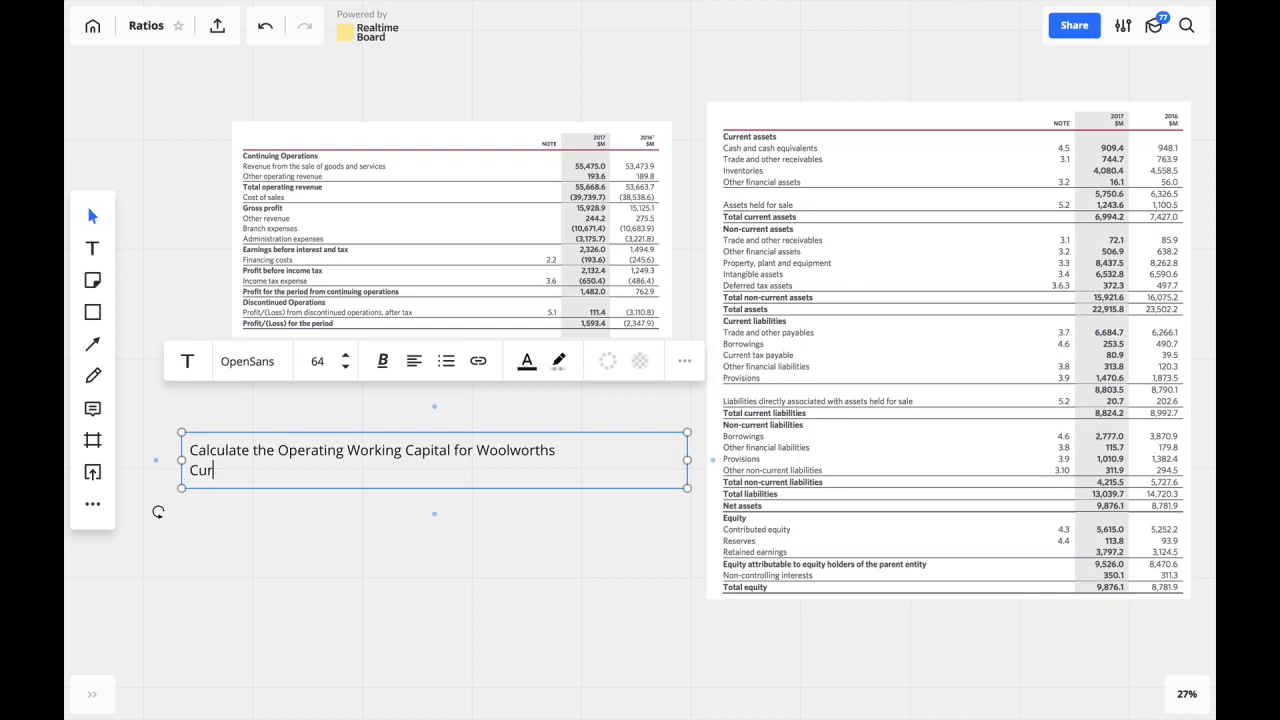
{"action": "type", "text": "rent Assets -"}
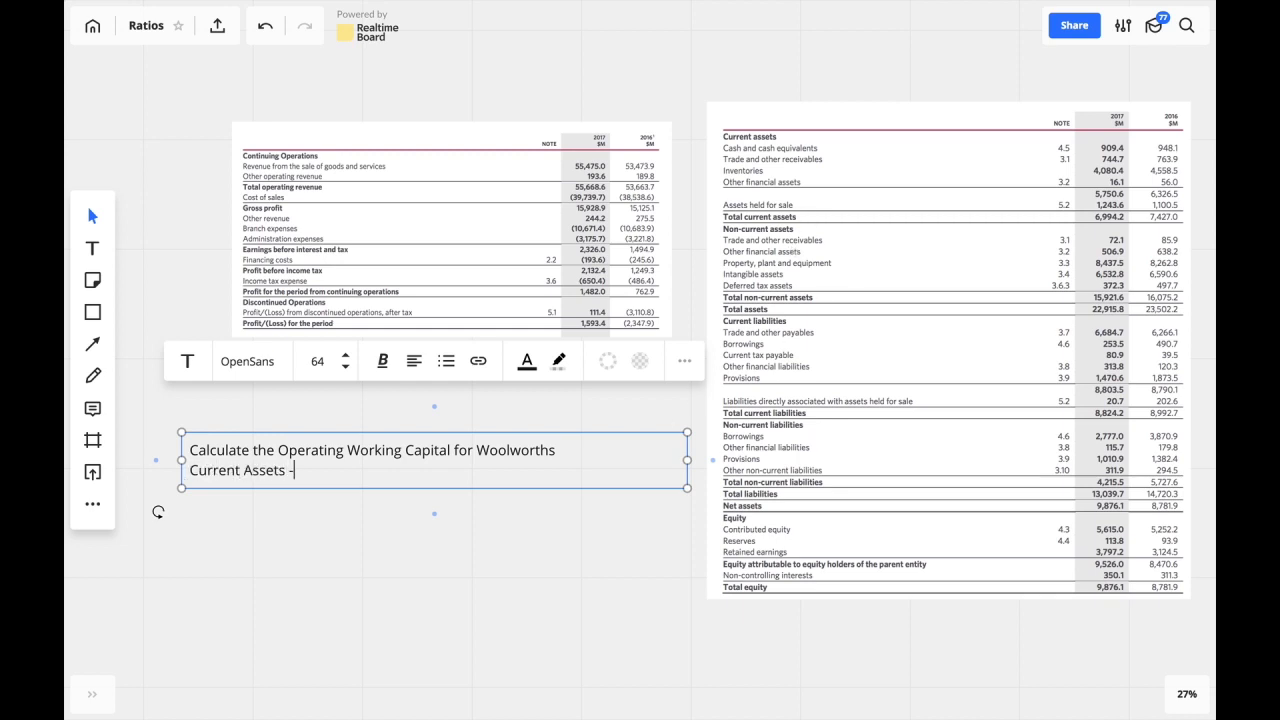
{"action": "type", "text": "Current L"}
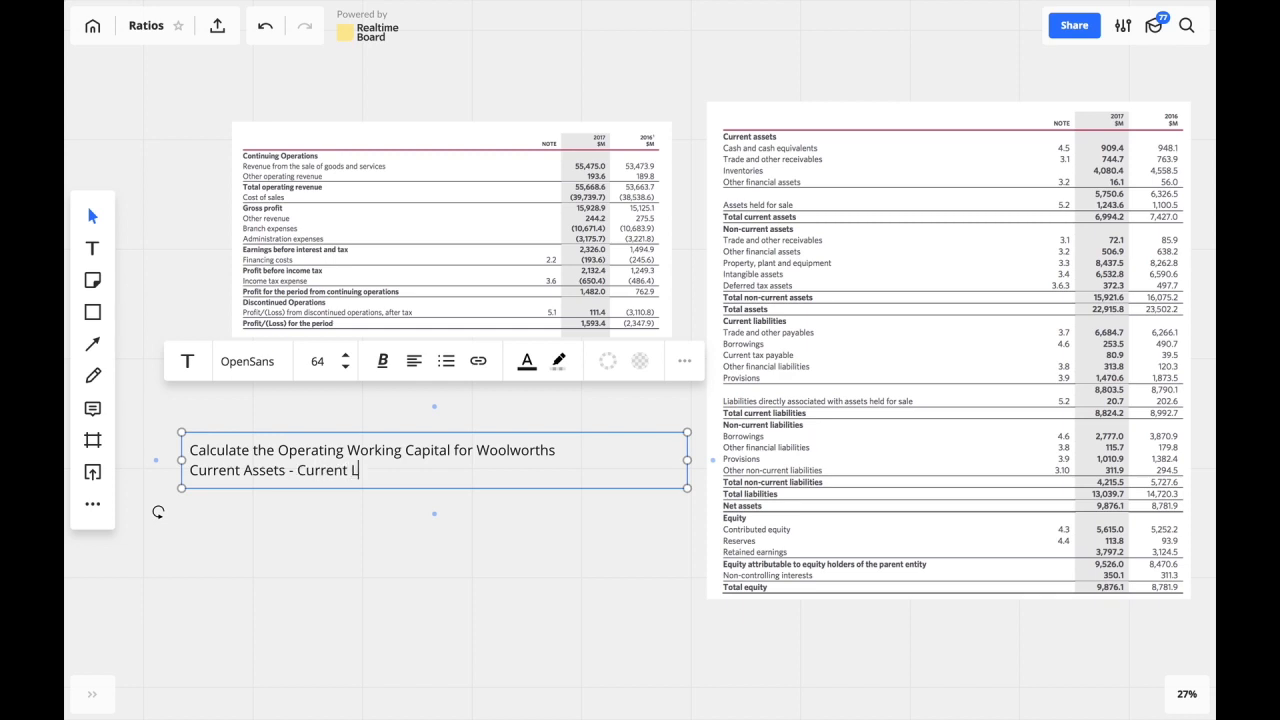
{"action": "type", "text": "iabilities"}
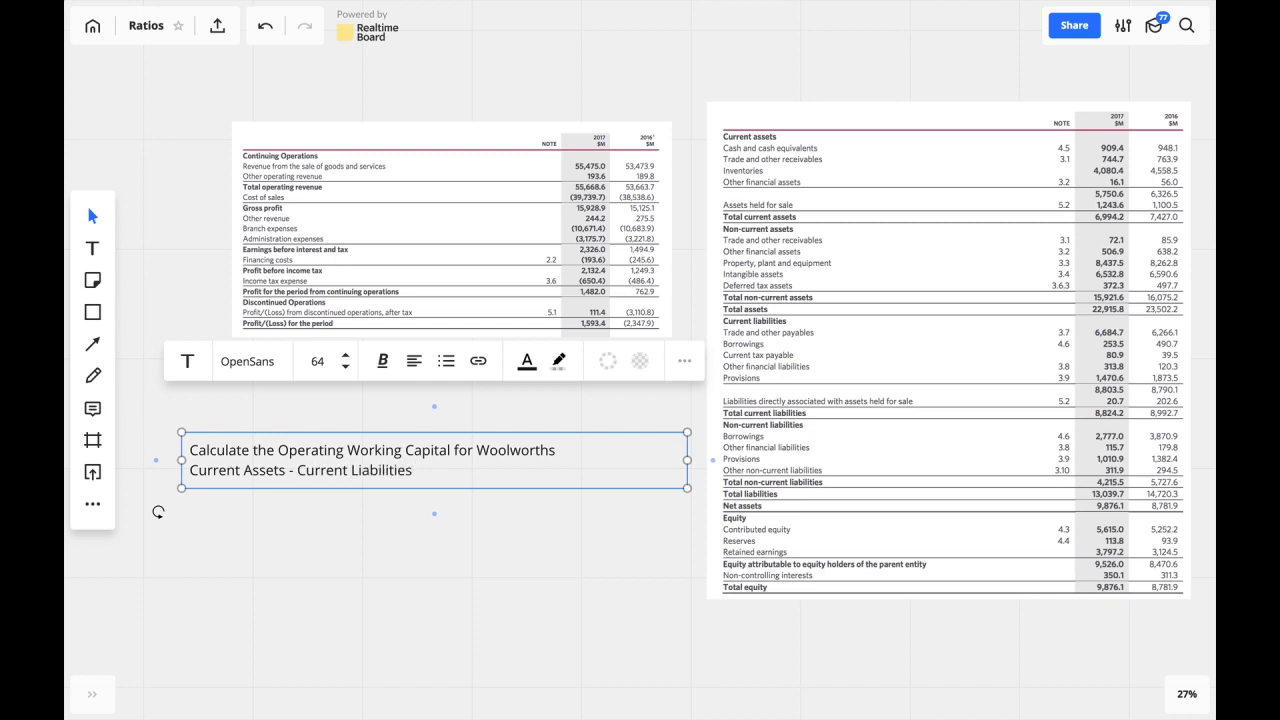
{"action": "type", "text": "= Working"}
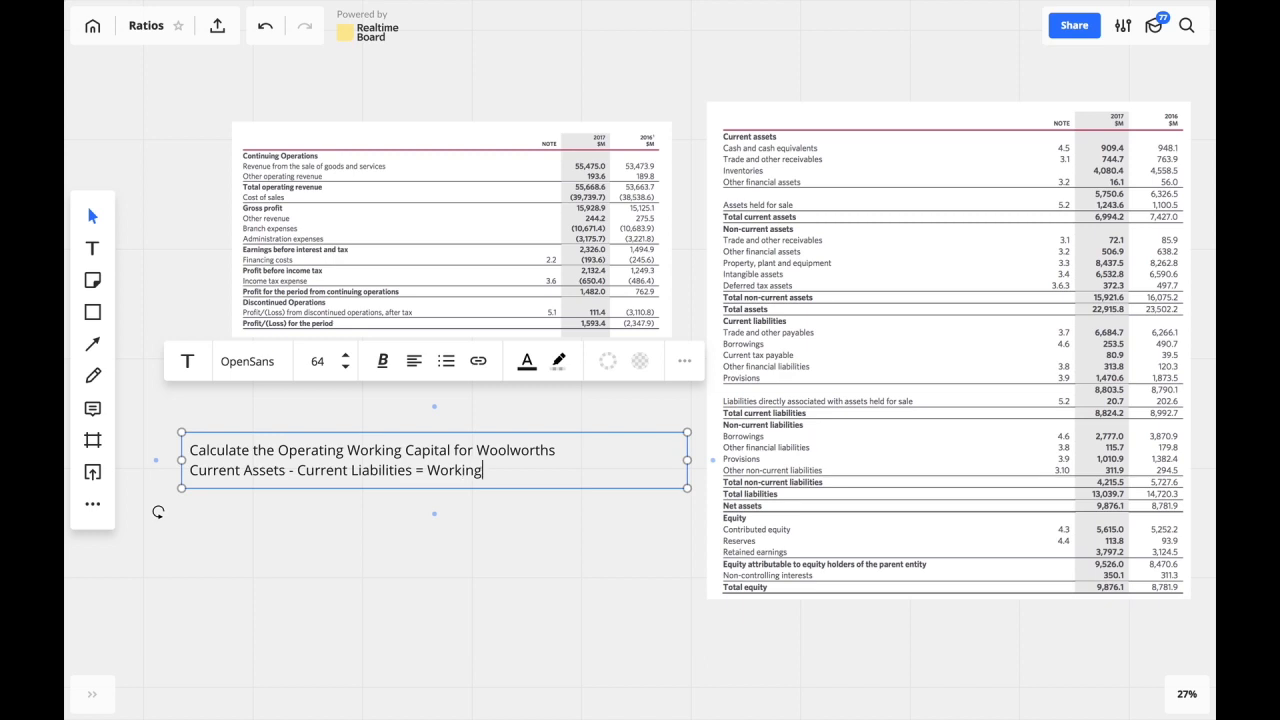
{"action": "type", "text": "Capital"}
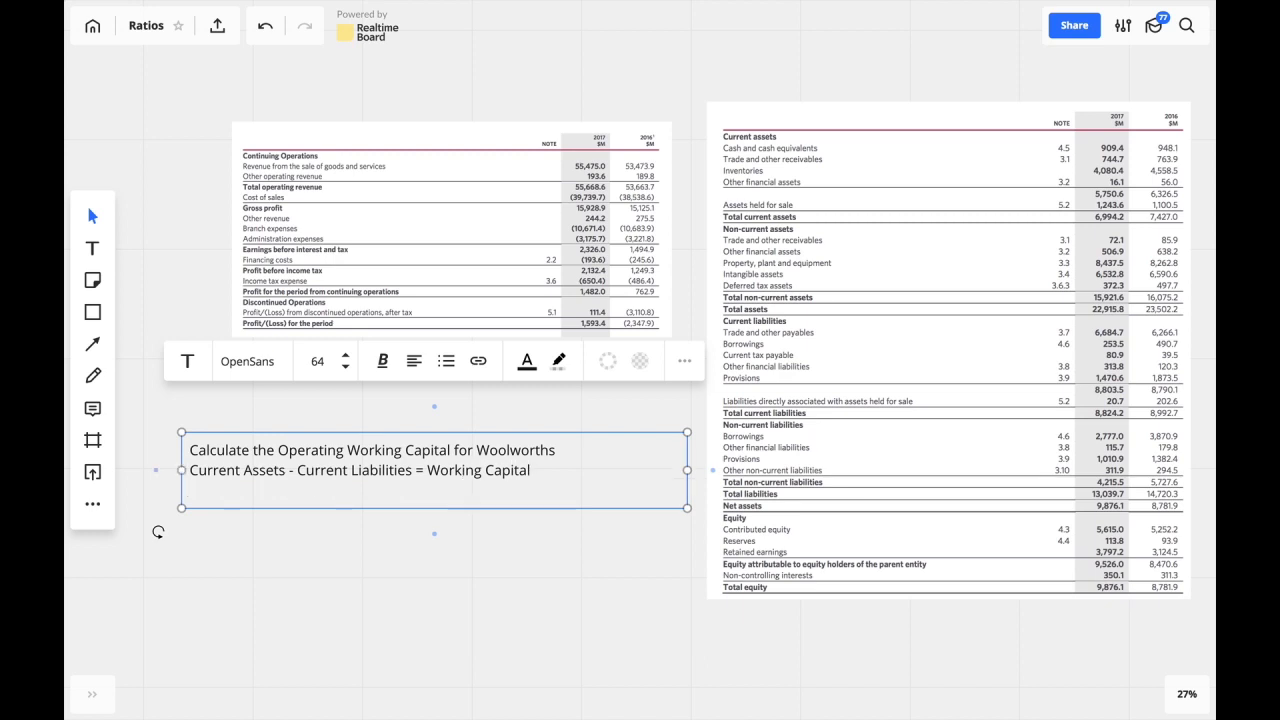
{"action": "mouse_move", "coordinate": [464, 420]}
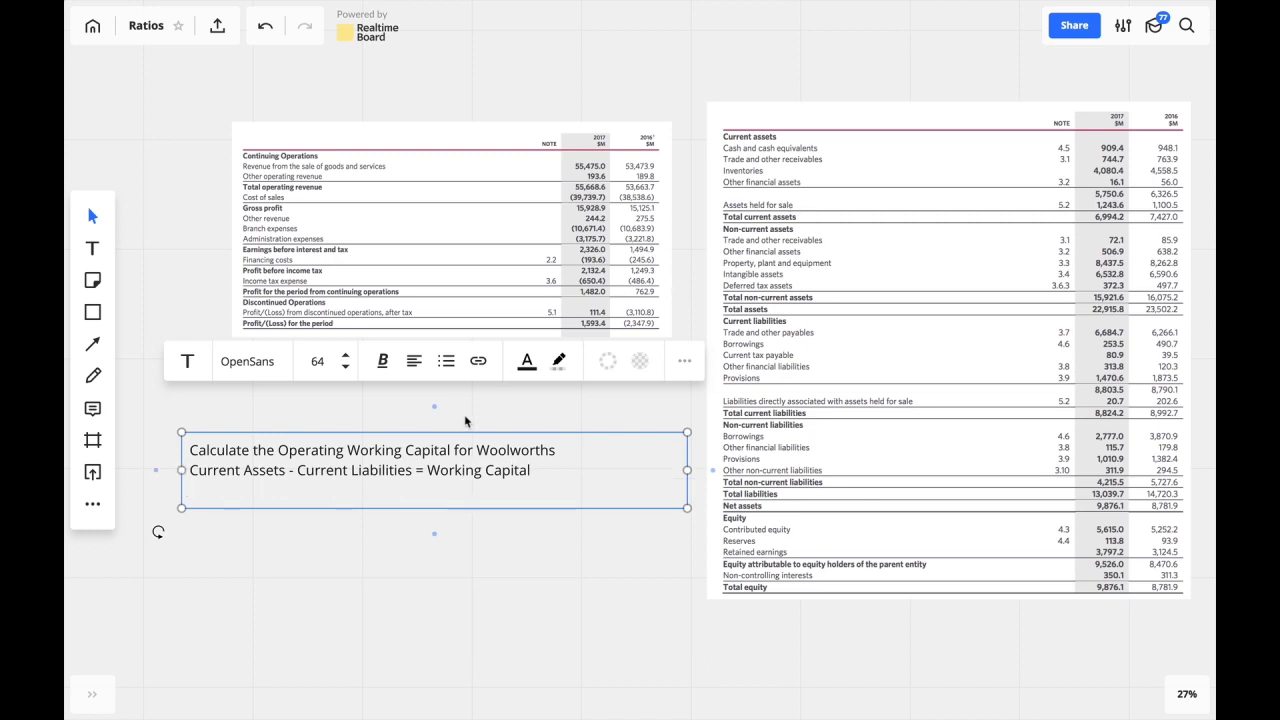
{"action": "mouse_move", "coordinate": [988, 272]}
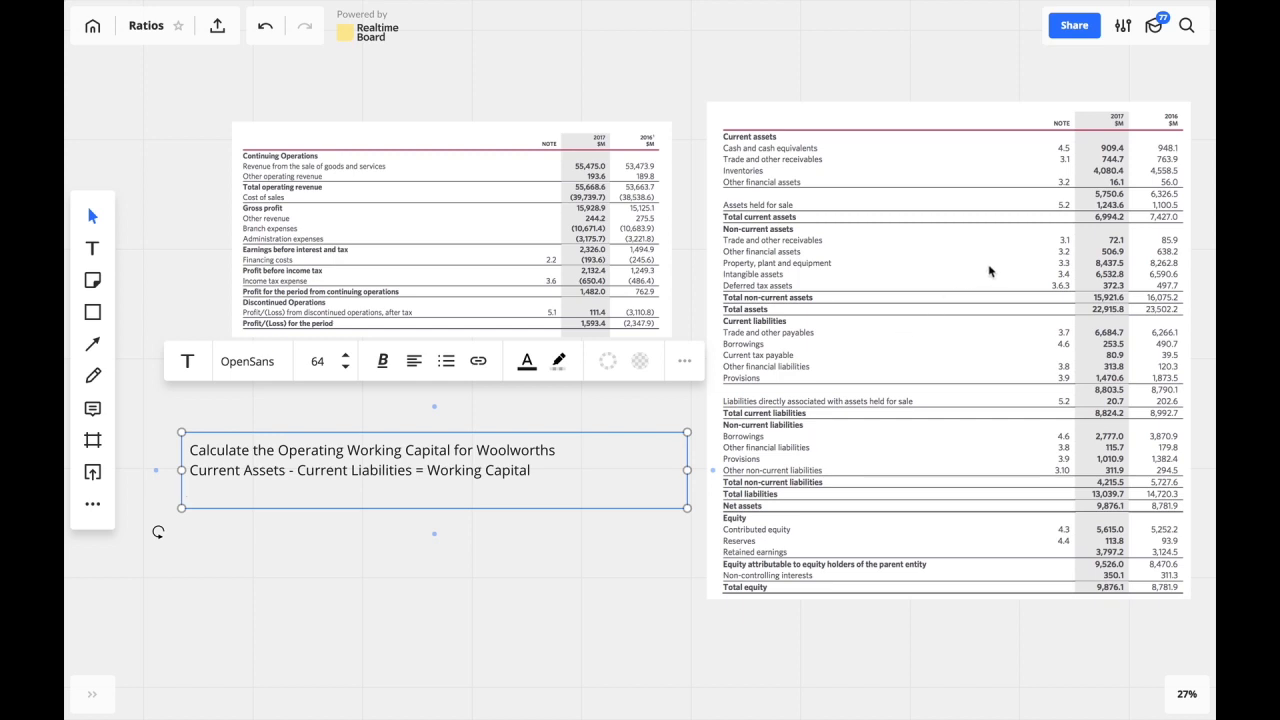
{"action": "mouse_move", "coordinate": [1036, 204]}
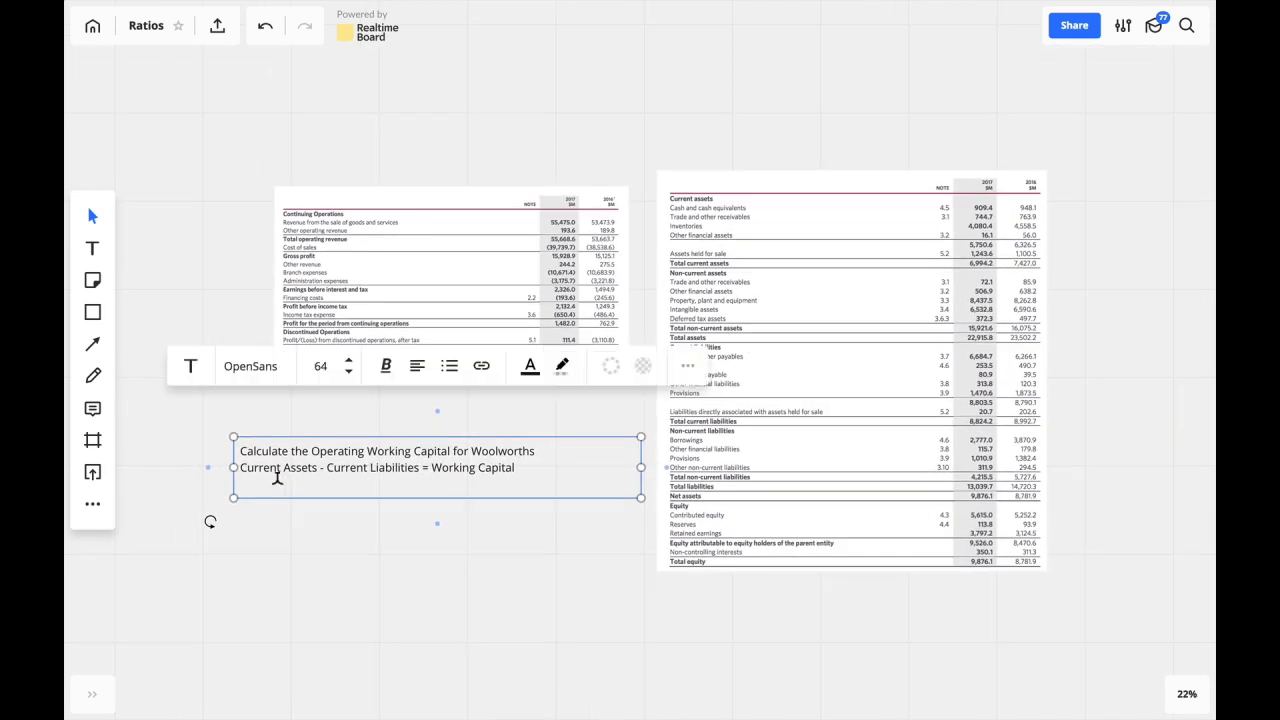
Write the line 'Trade and Other Receivables + Inventory - Trade and Other Payables'
{"action": "type", "text": "Trade a"}
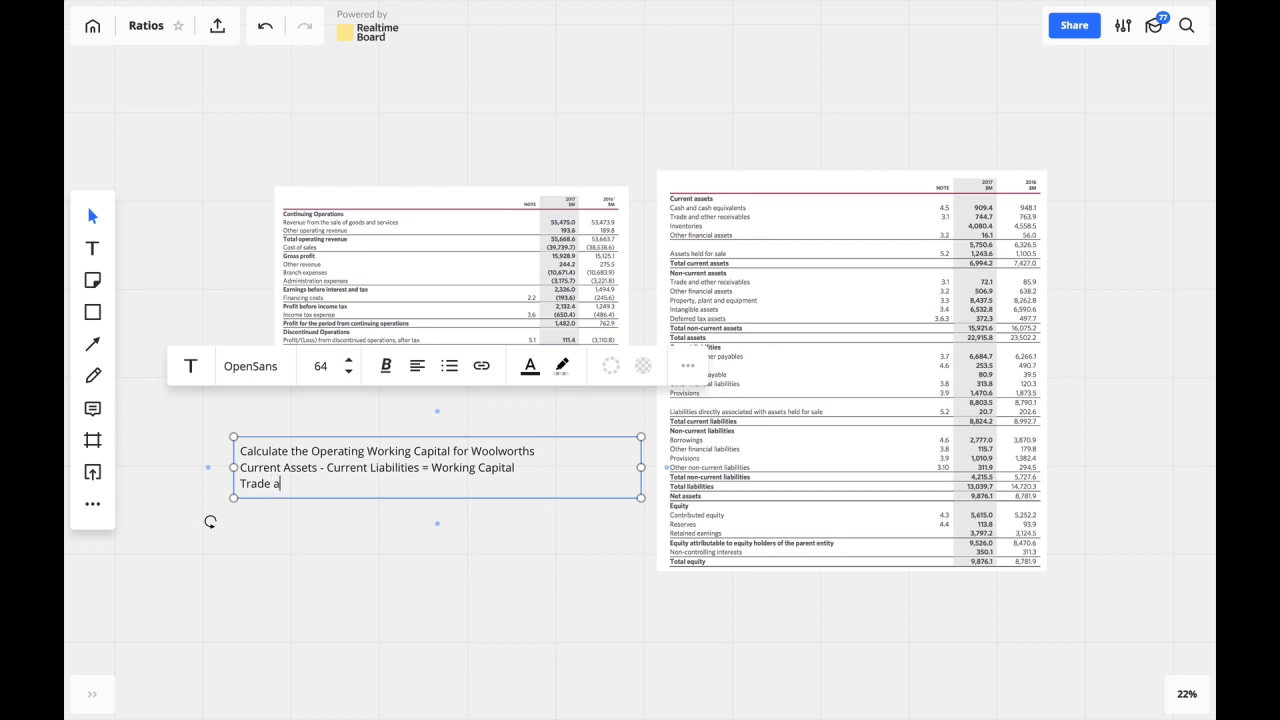
{"action": "type", "text": "nd Other Rec"}
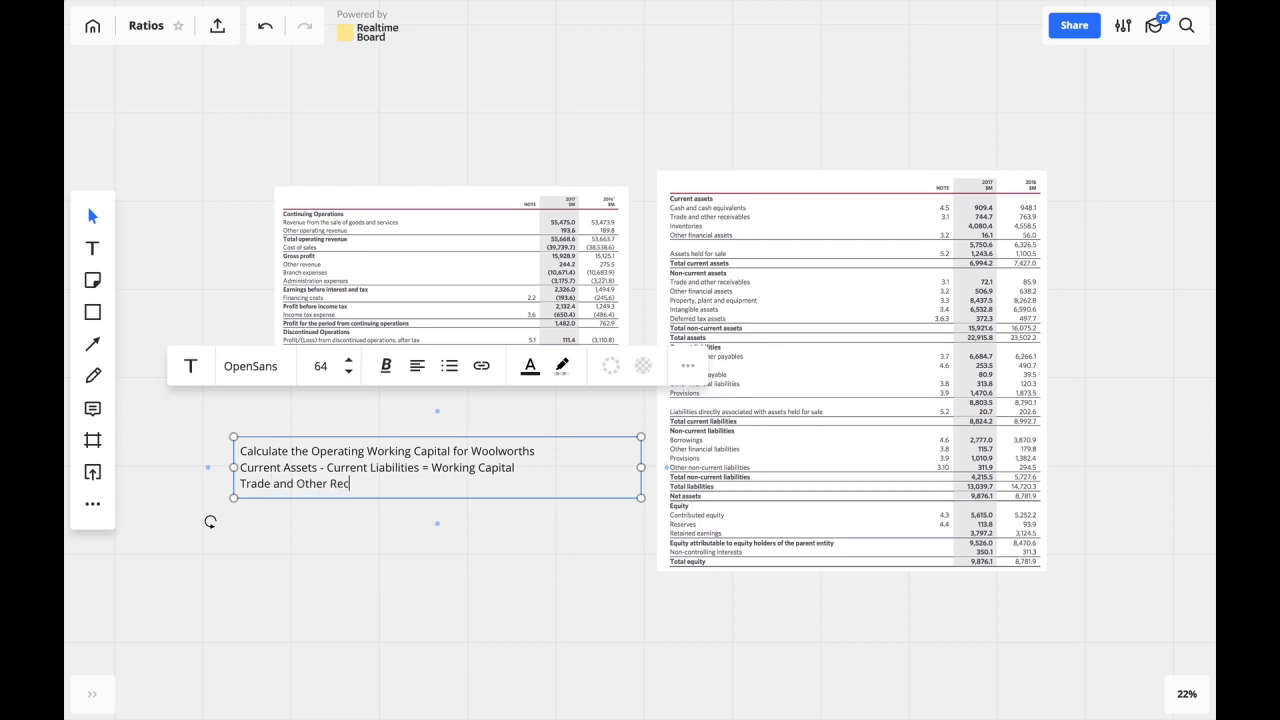
{"action": "type", "text": "eivables"}
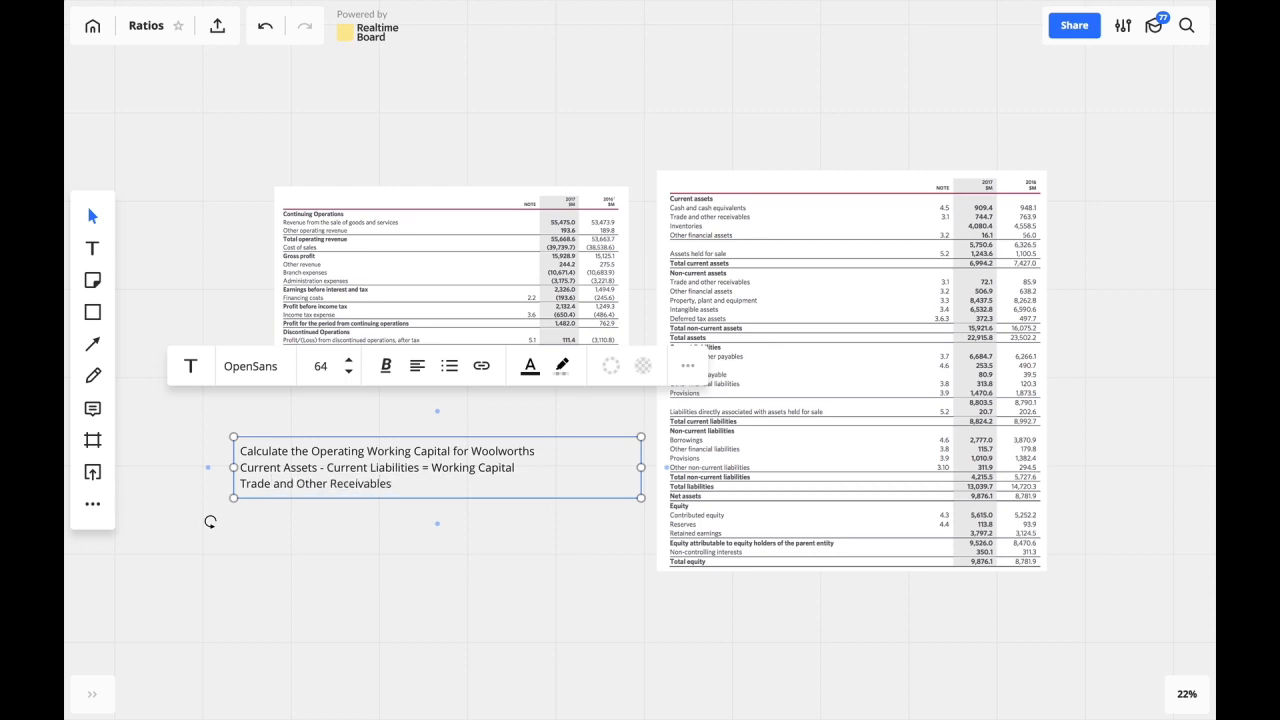
{"action": "type", "text": "+"}
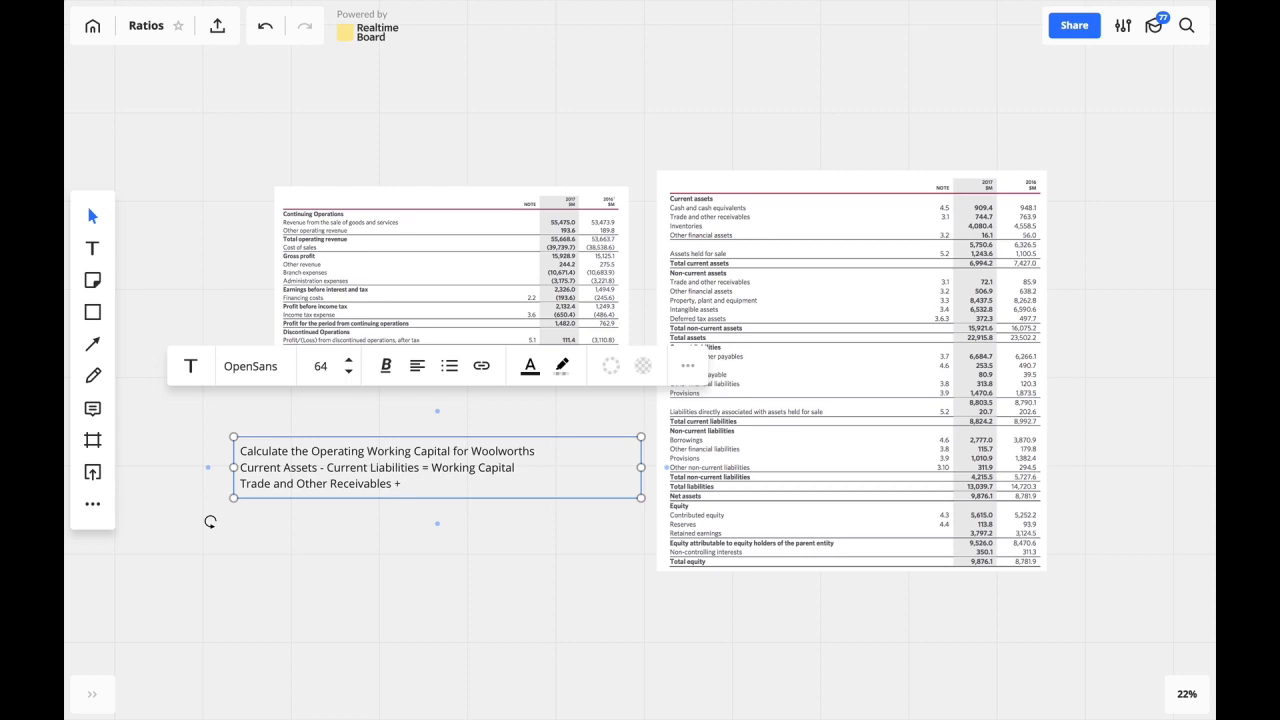
{"action": "type", "text": "Inventory"}
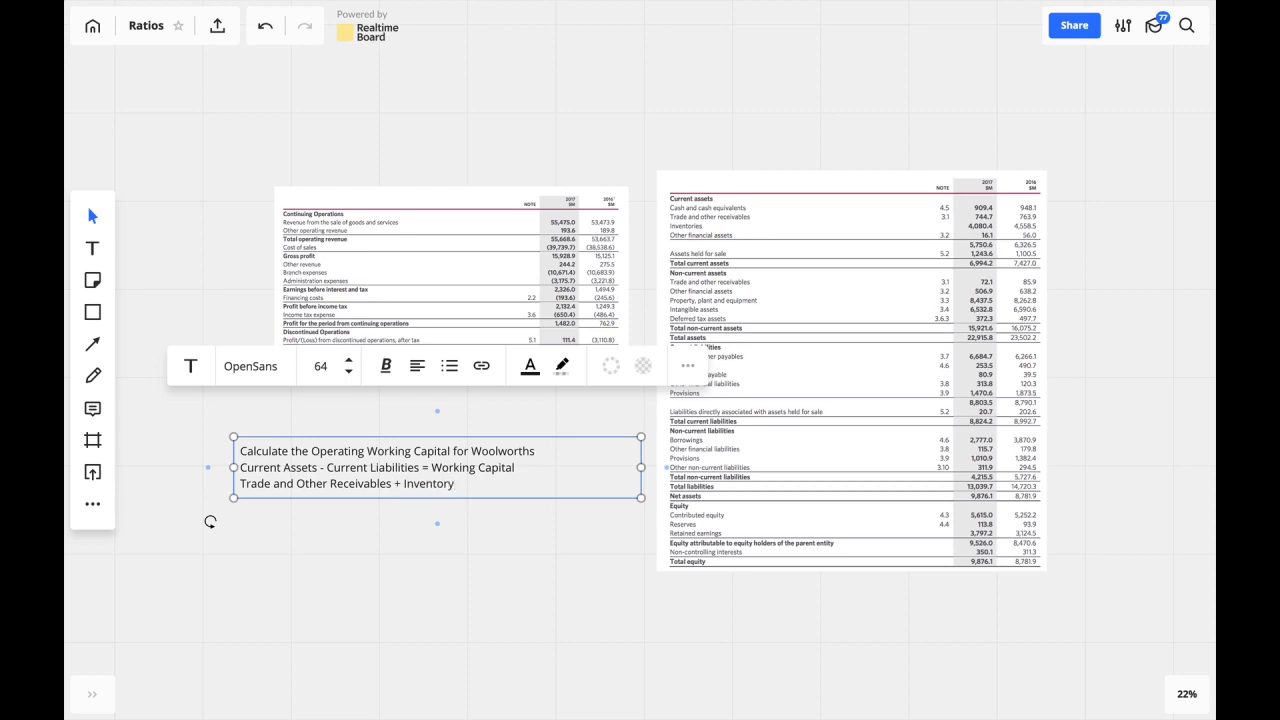
{"action": "mouse_move", "coordinate": [744, 290]}
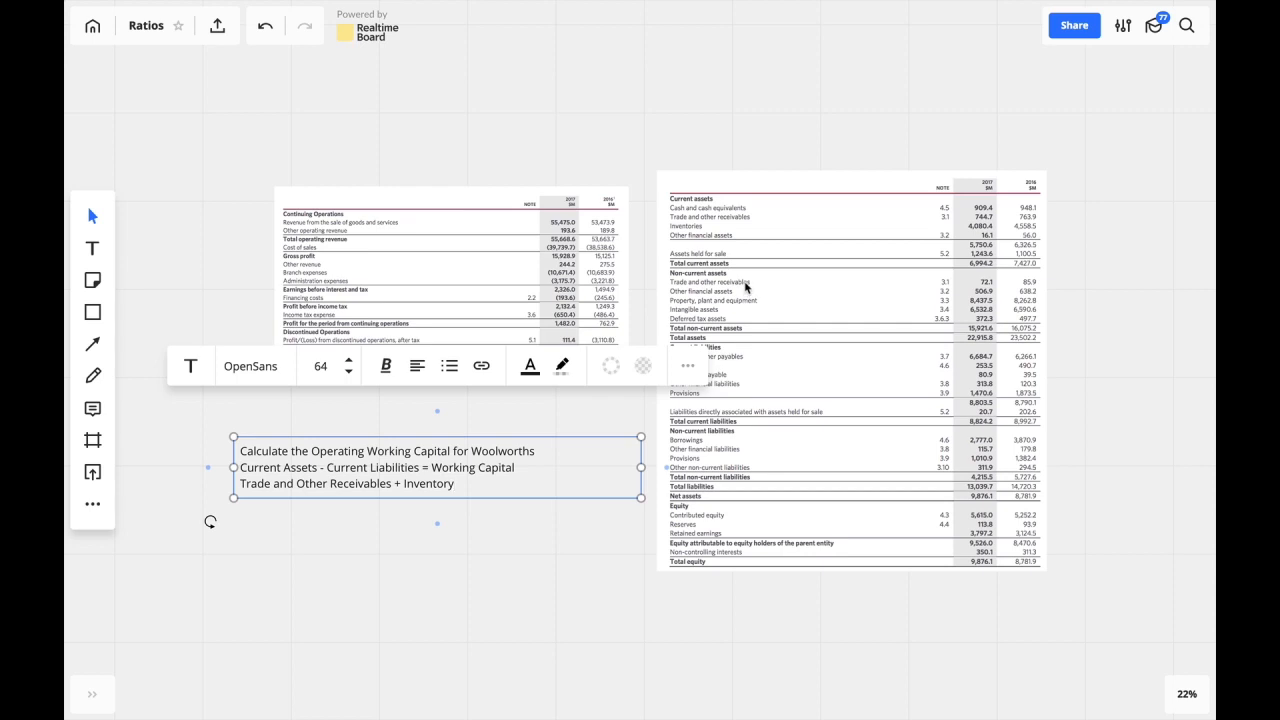
{"action": "type", "text": "-"}
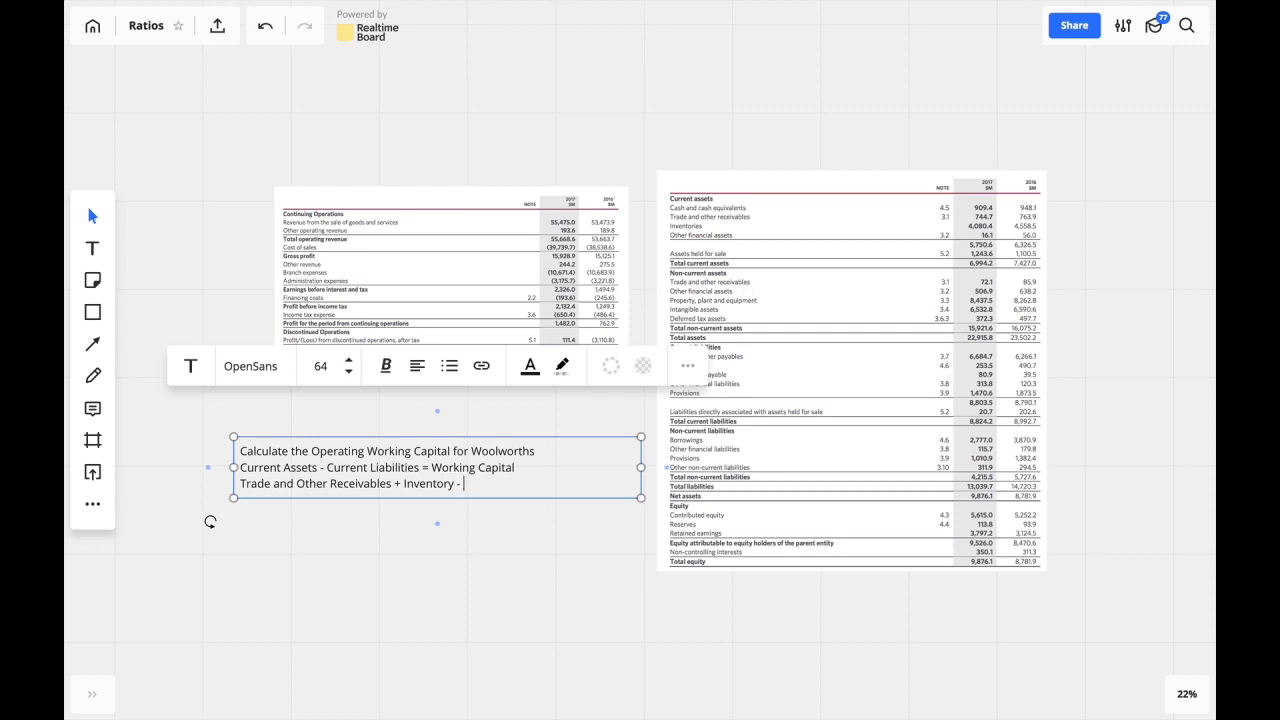
{"action": "mouse_move", "coordinate": [740, 412]}
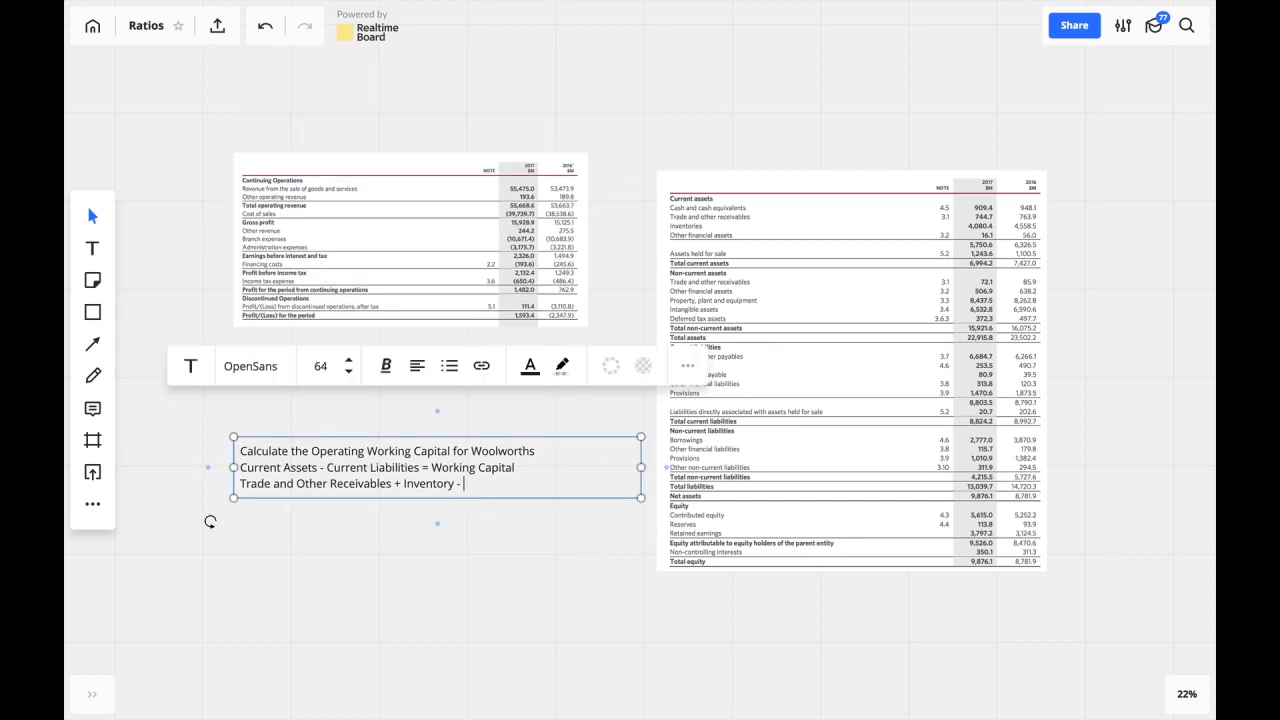
{"action": "type", "text": "Trade and O"}
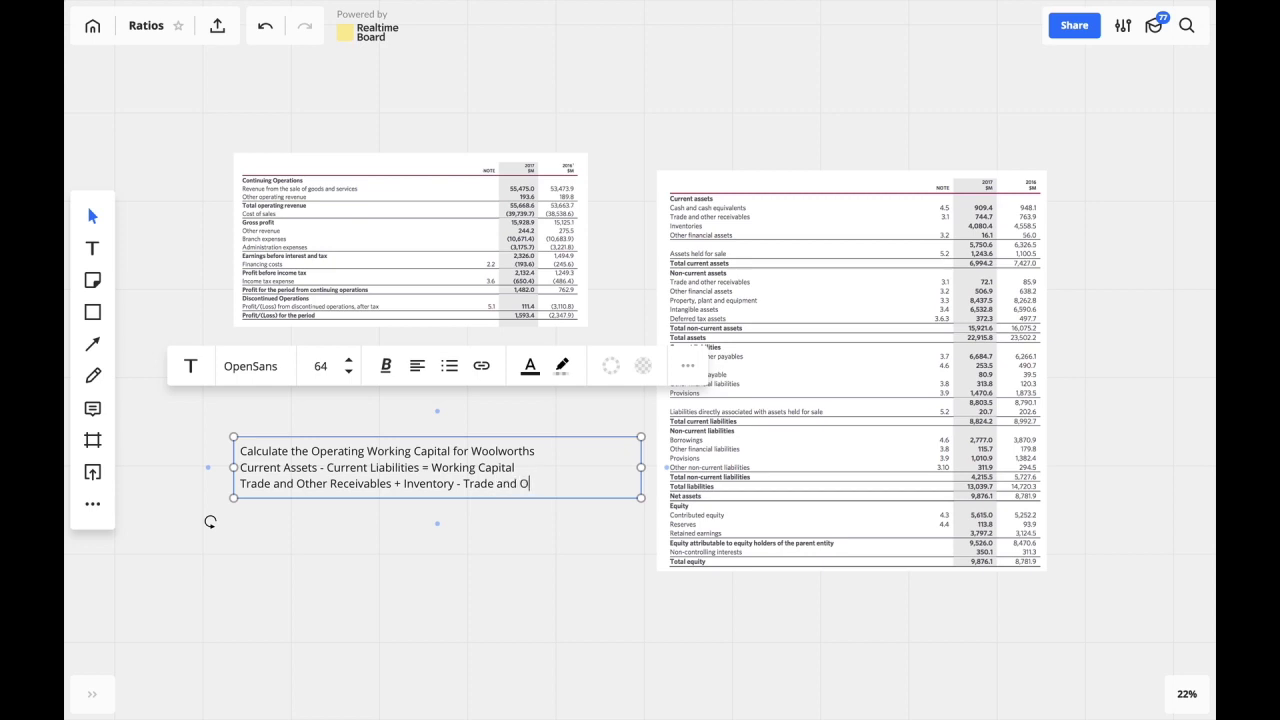
{"action": "type", "text": "ther Payables"}
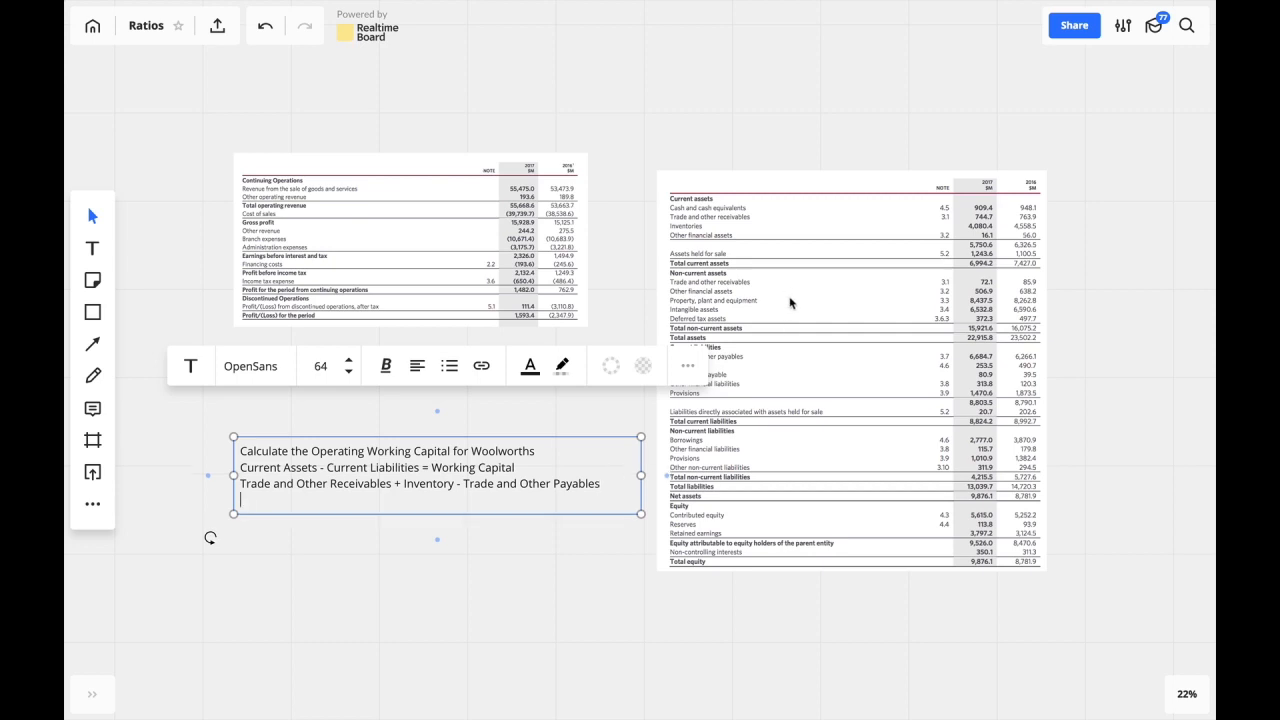
{"action": "mouse_move", "coordinate": [760, 226]}
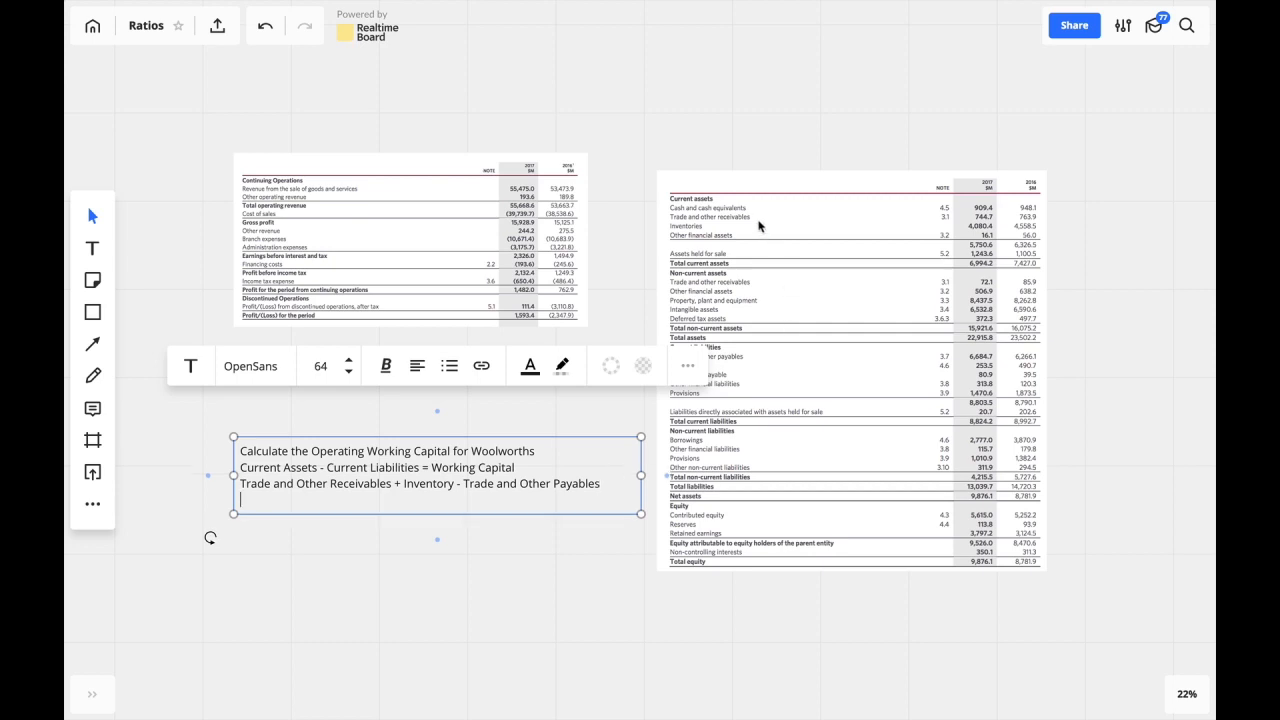
{"action": "mouse_move", "coordinate": [700, 222]}
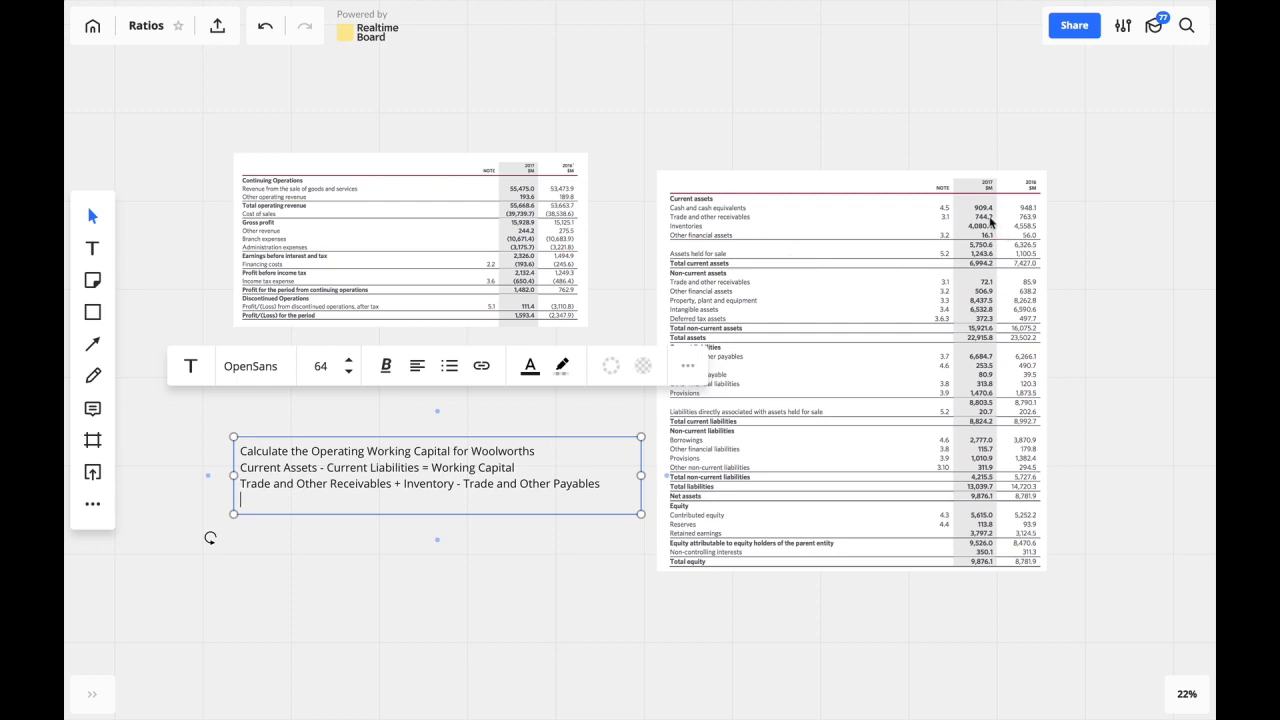
{"action": "mouse_move", "coordinate": [676, 222]}
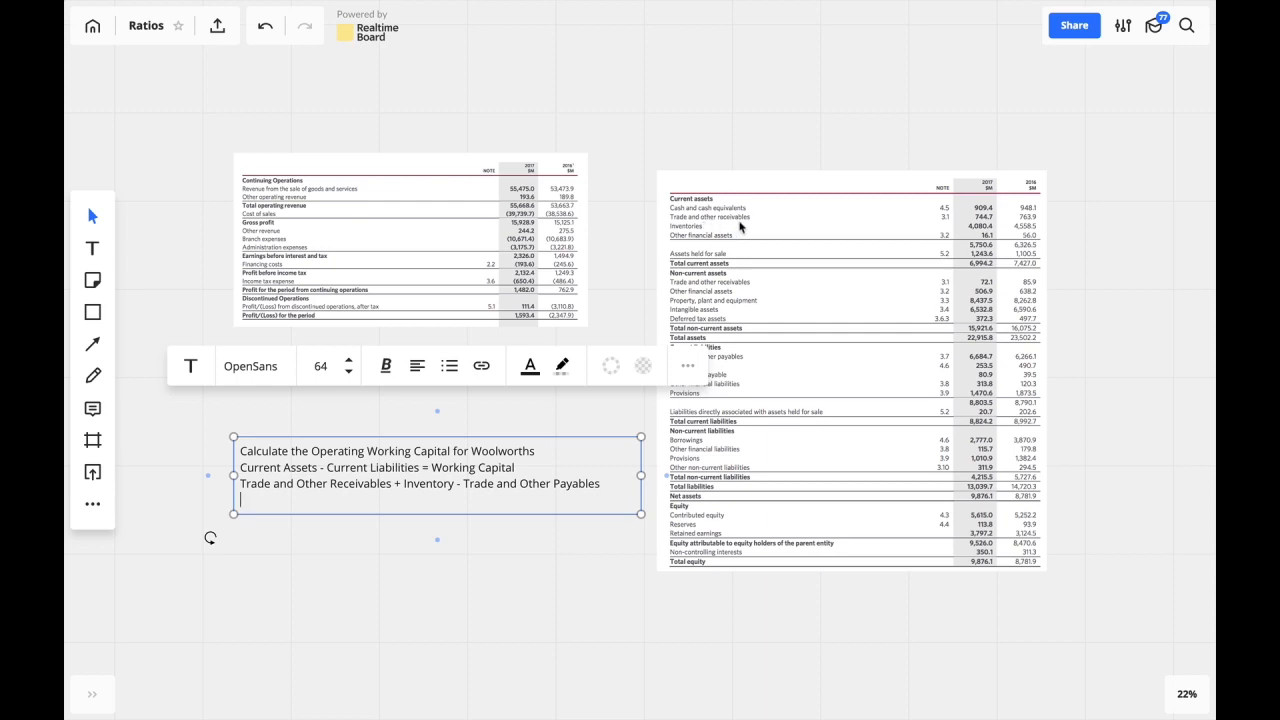
{"action": "mouse_move", "coordinate": [696, 232]}
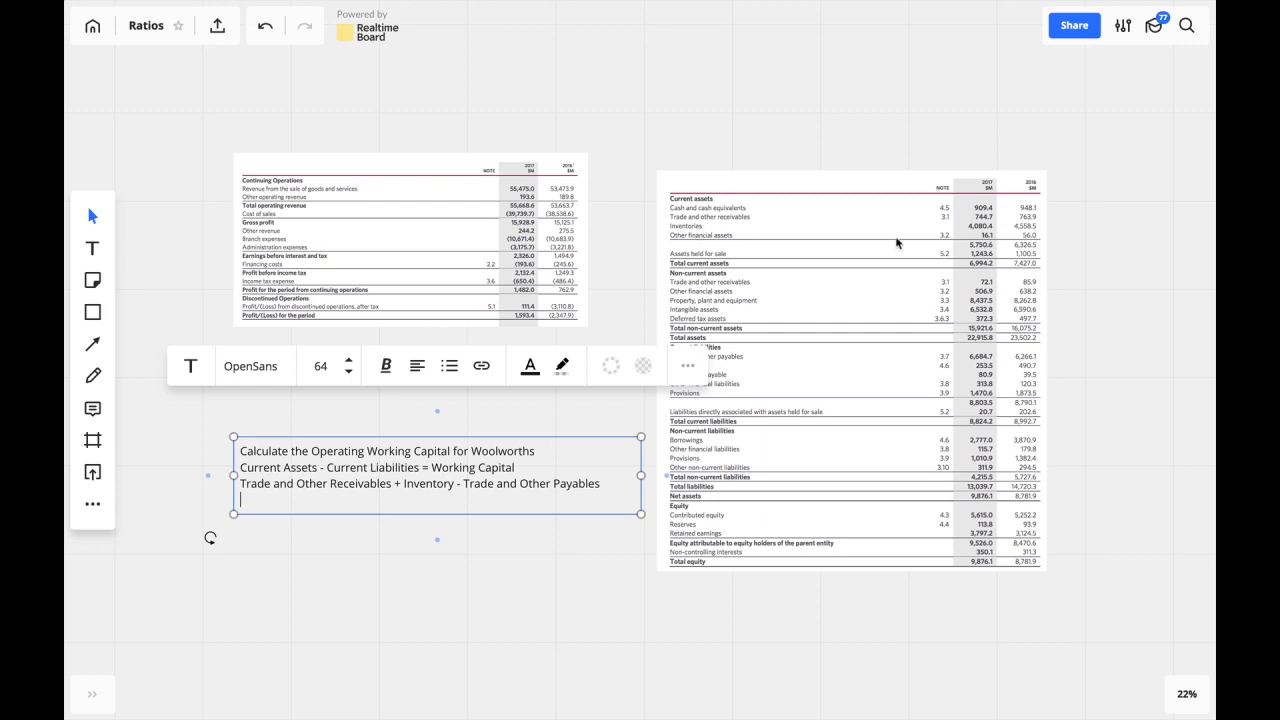
{"action": "mouse_move", "coordinate": [716, 220]}
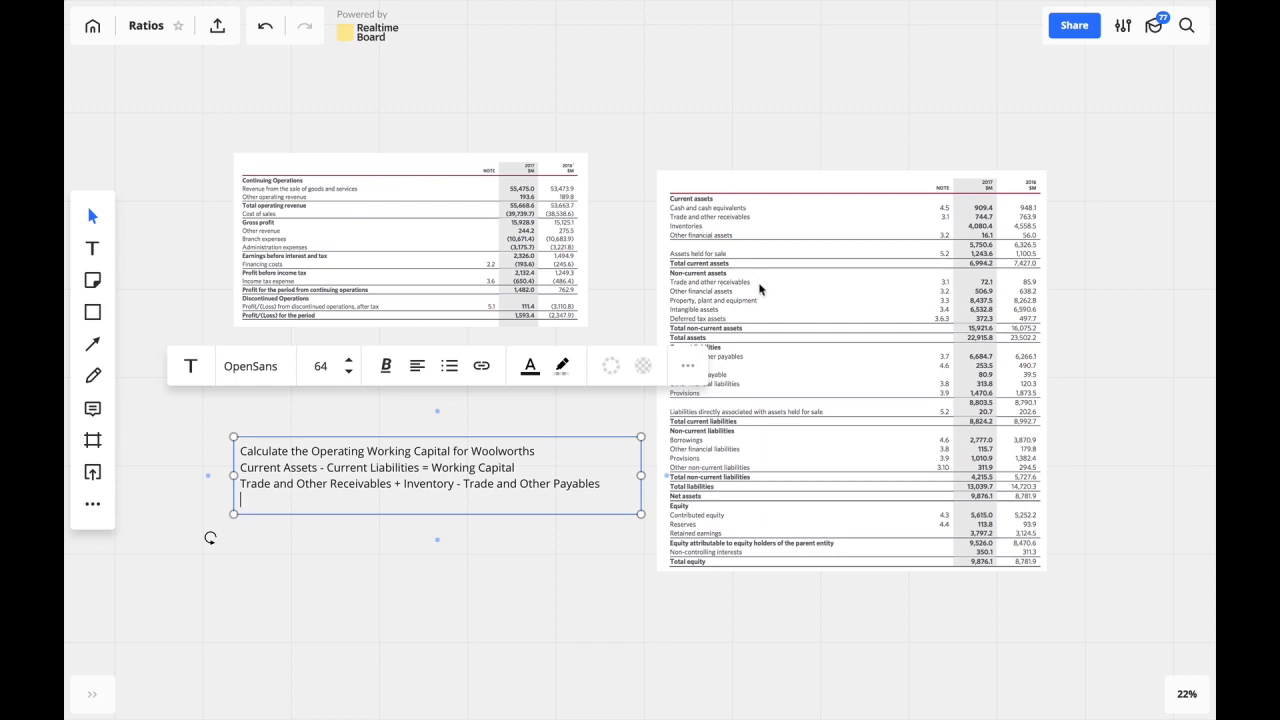
{"action": "left_click", "coordinate": [850, 370]}
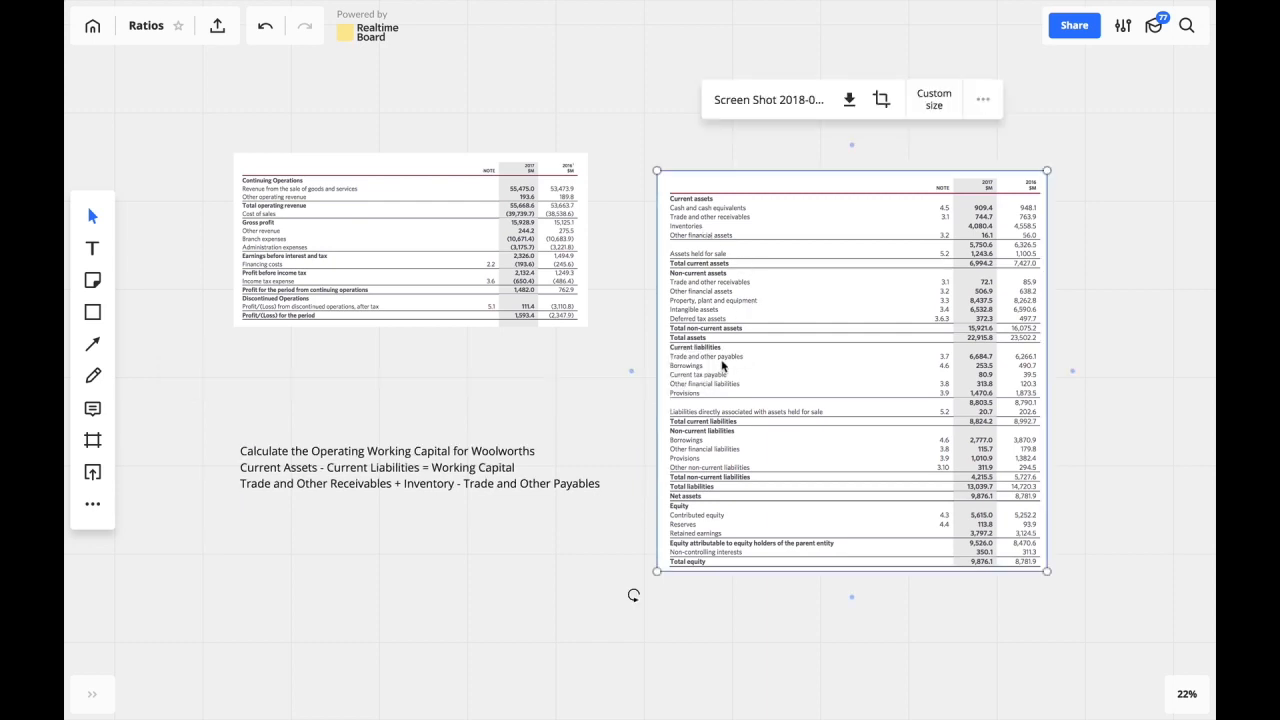
{"action": "mouse_move", "coordinate": [650, 360]}
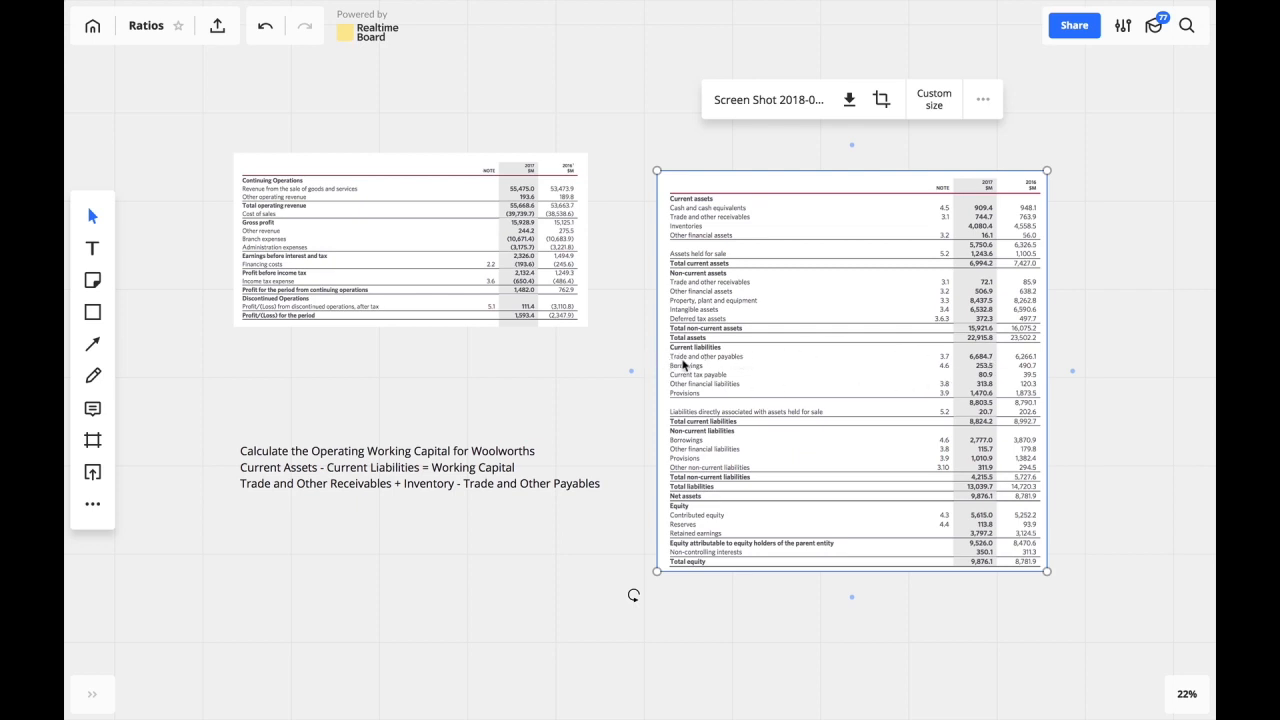
{"action": "mouse_move", "coordinate": [756, 364]}
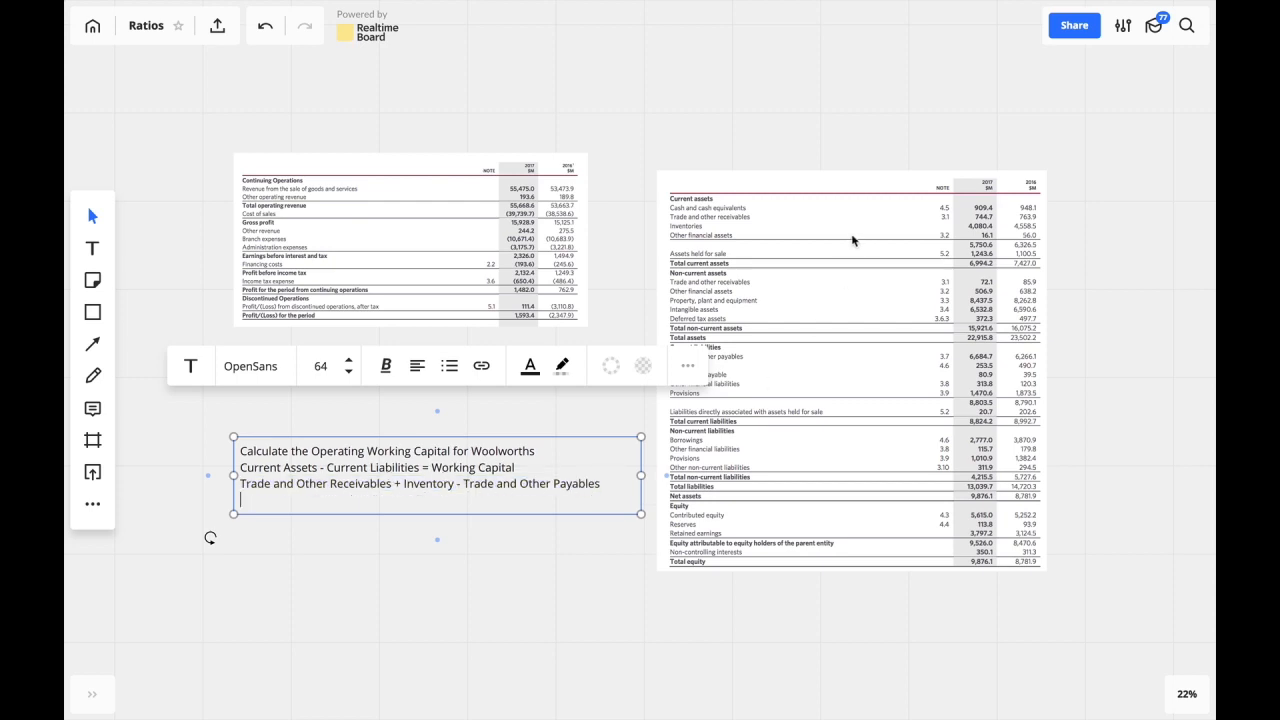
{"action": "mouse_move", "coordinate": [984, 232]}
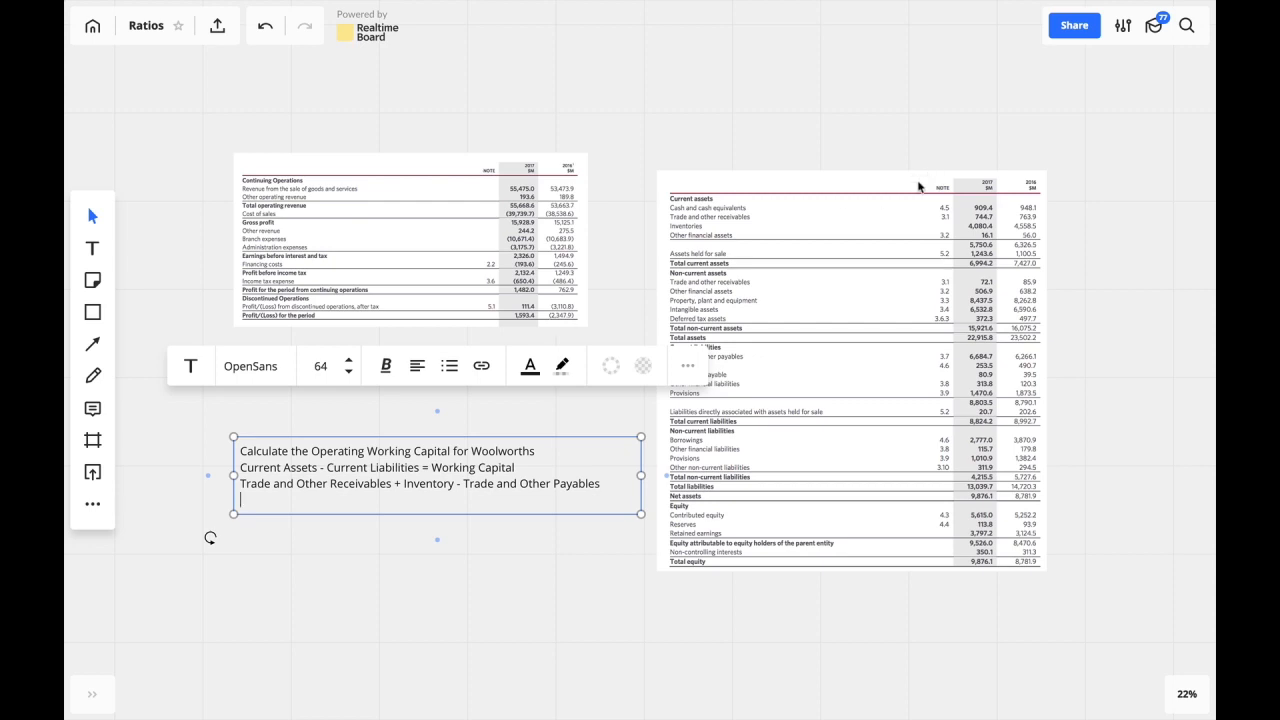
{"action": "mouse_move", "coordinate": [508, 314]}
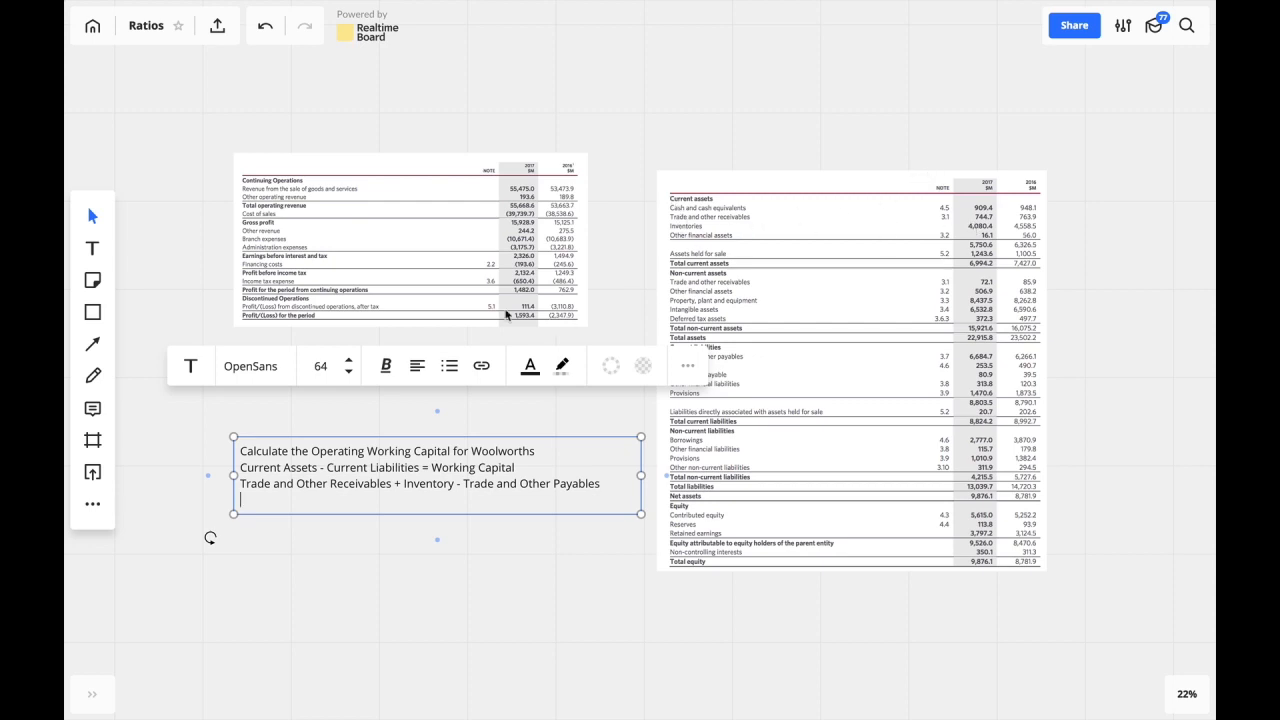
Write the 2017 calculation terms '744.7 + 4080.4 - 6684.7'
{"action": "type", "text": "744."}
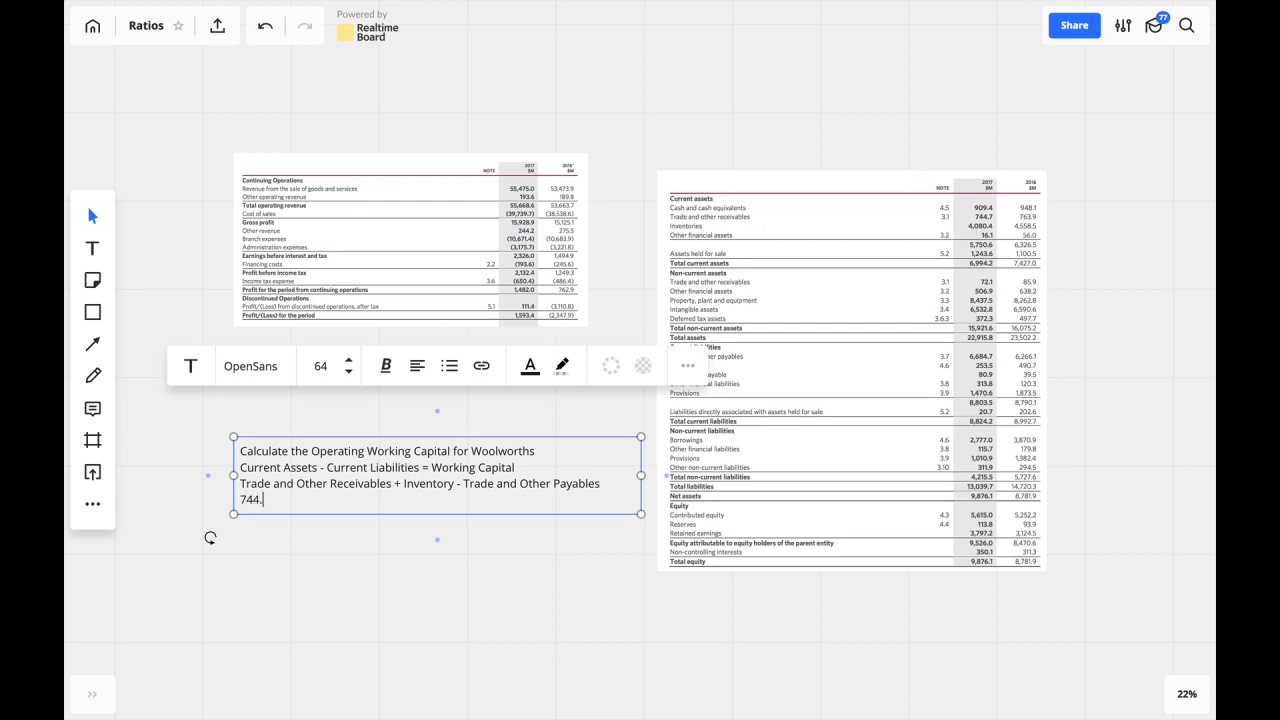
{"action": "type", "text": "7 +"}
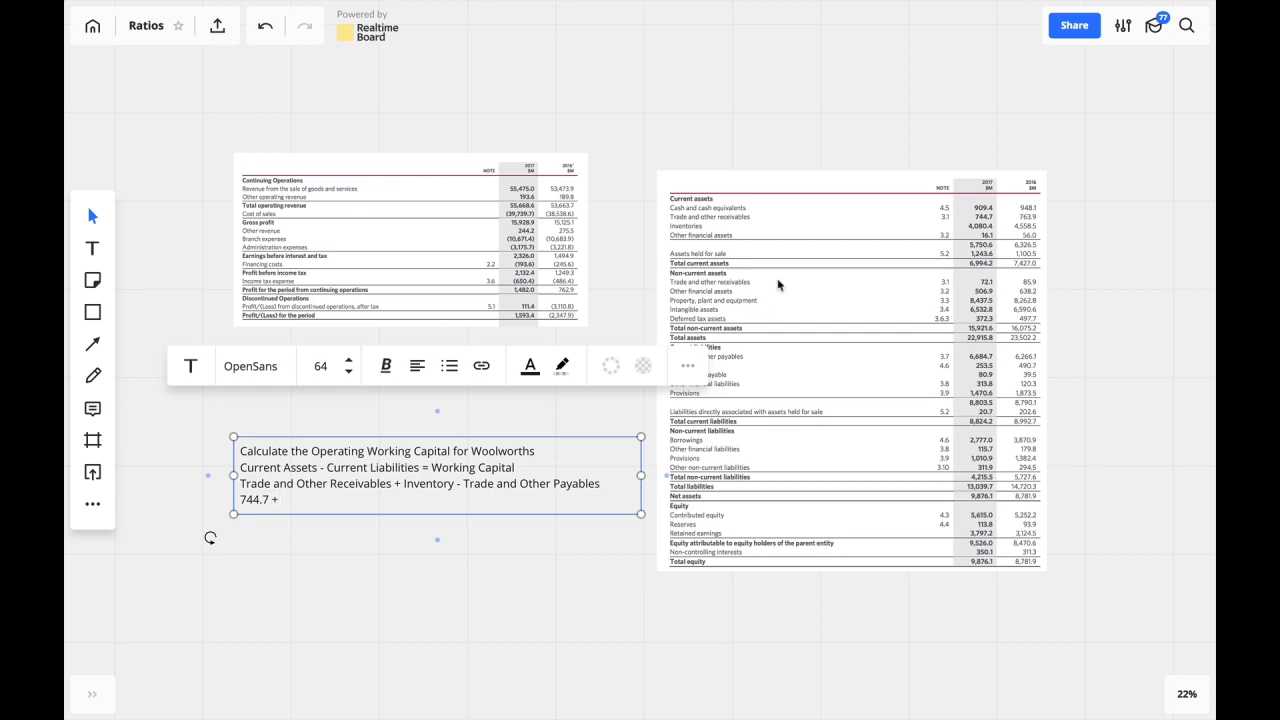
{"action": "type", "text": "40"}
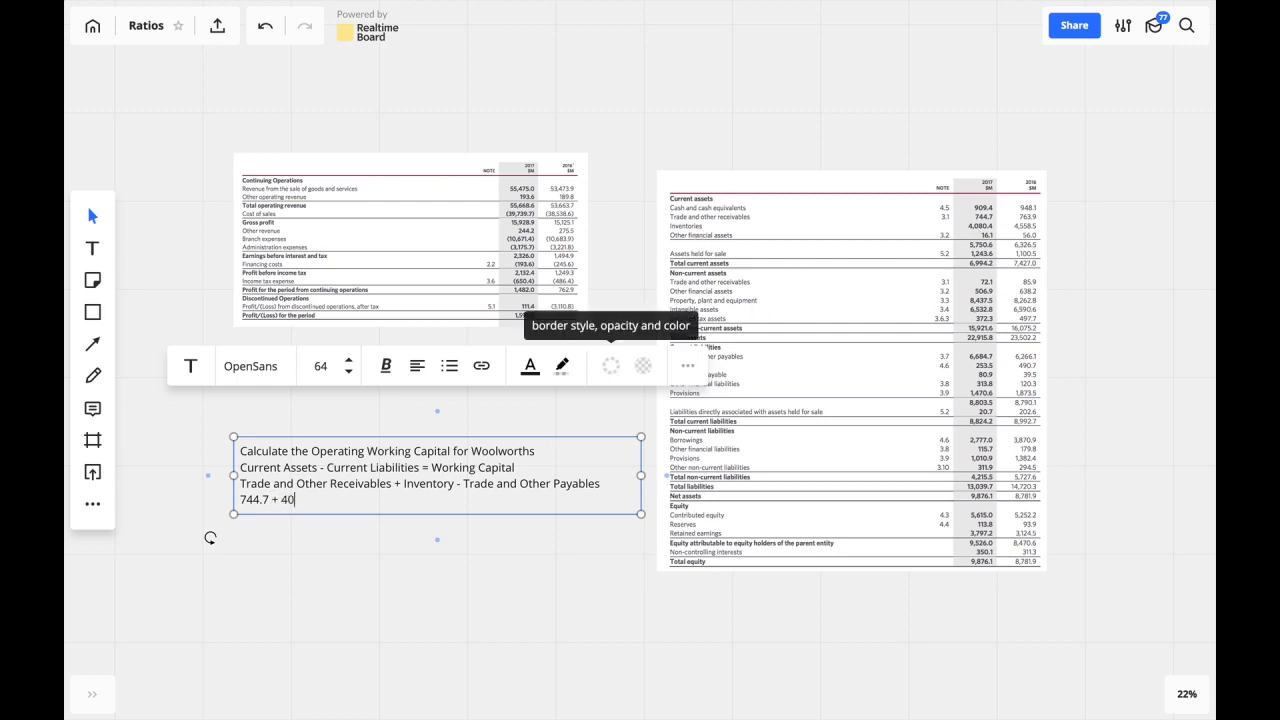
{"action": "type", "text": "80.4"}
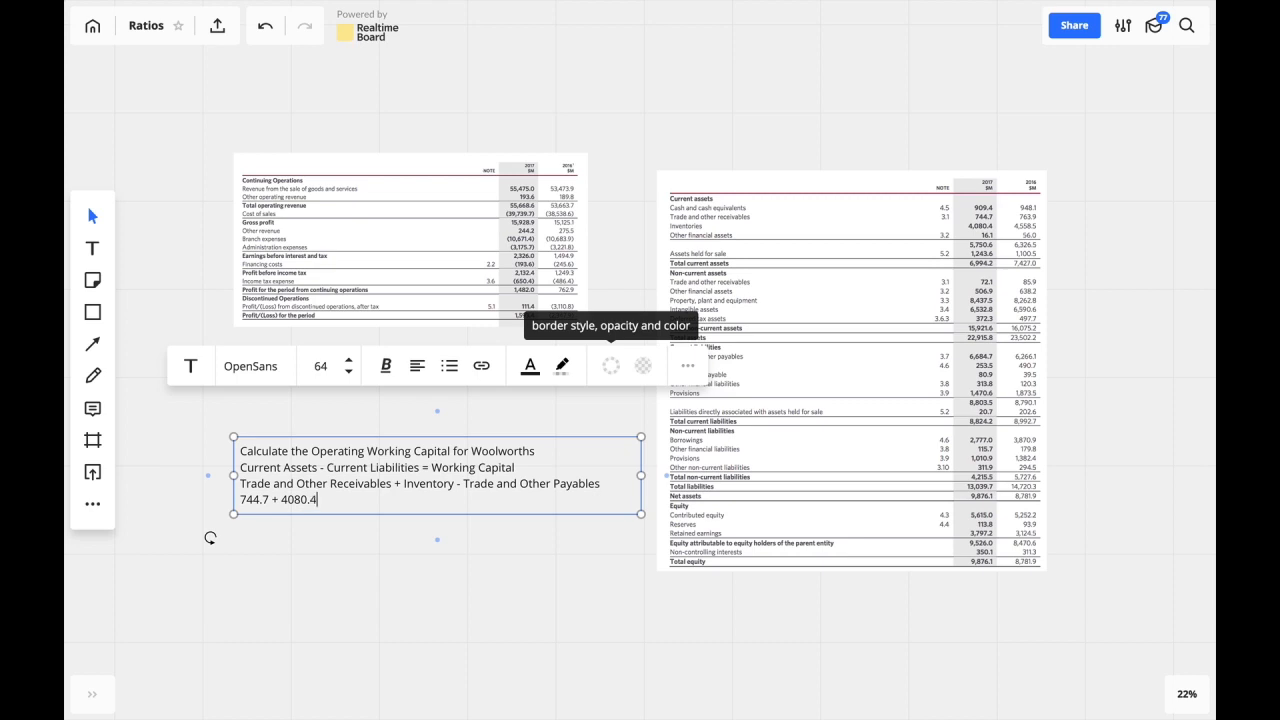
{"action": "type", "text": "-"}
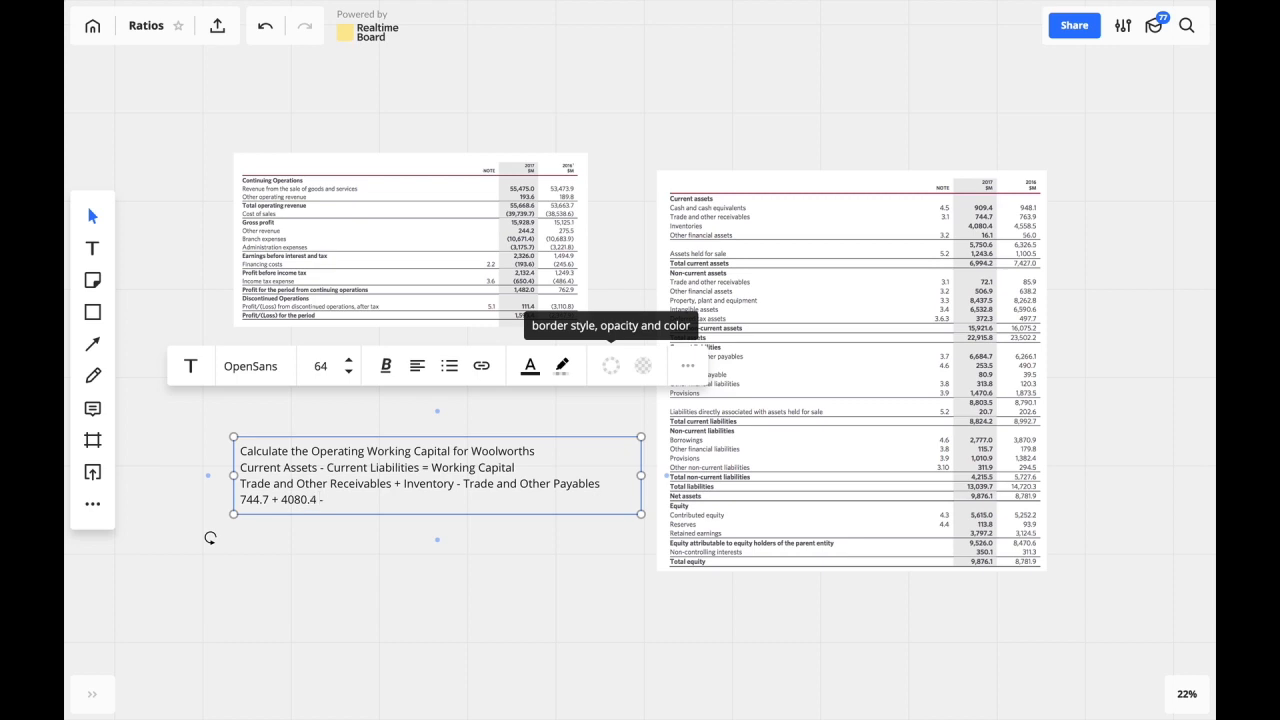
{"action": "left_click", "coordinate": [960, 360]}
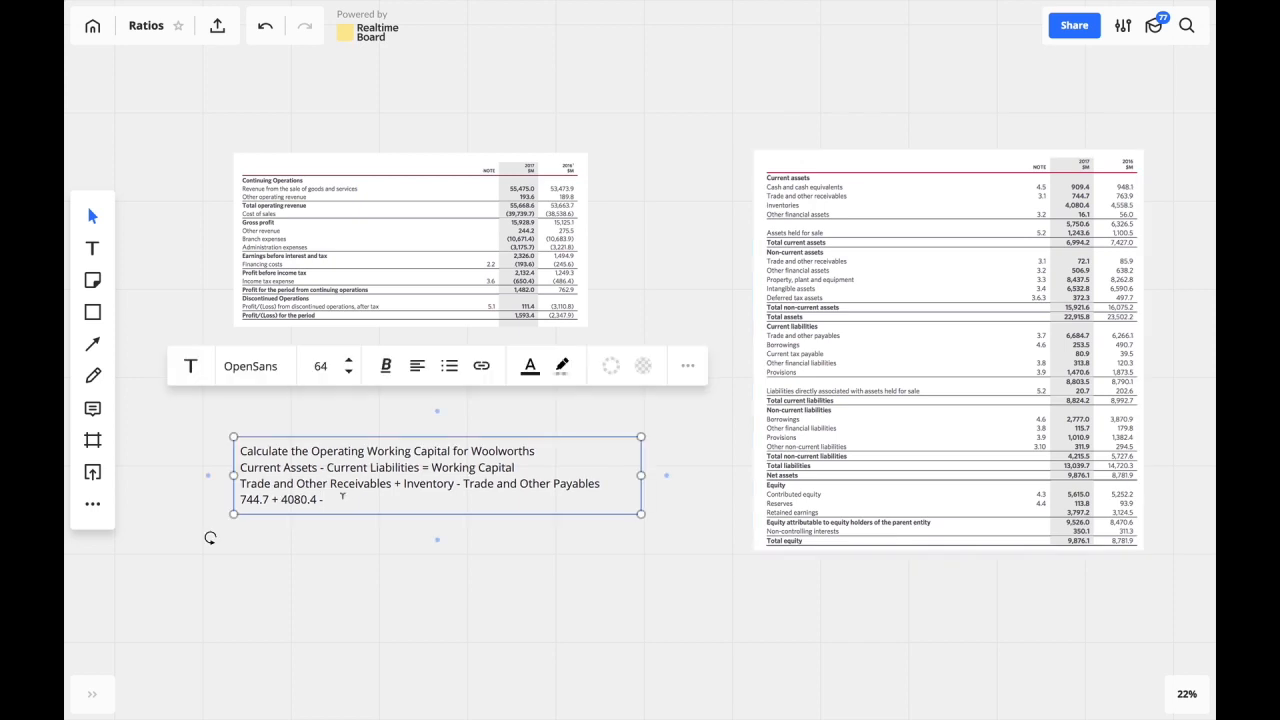
{"action": "type", "text": "66"}
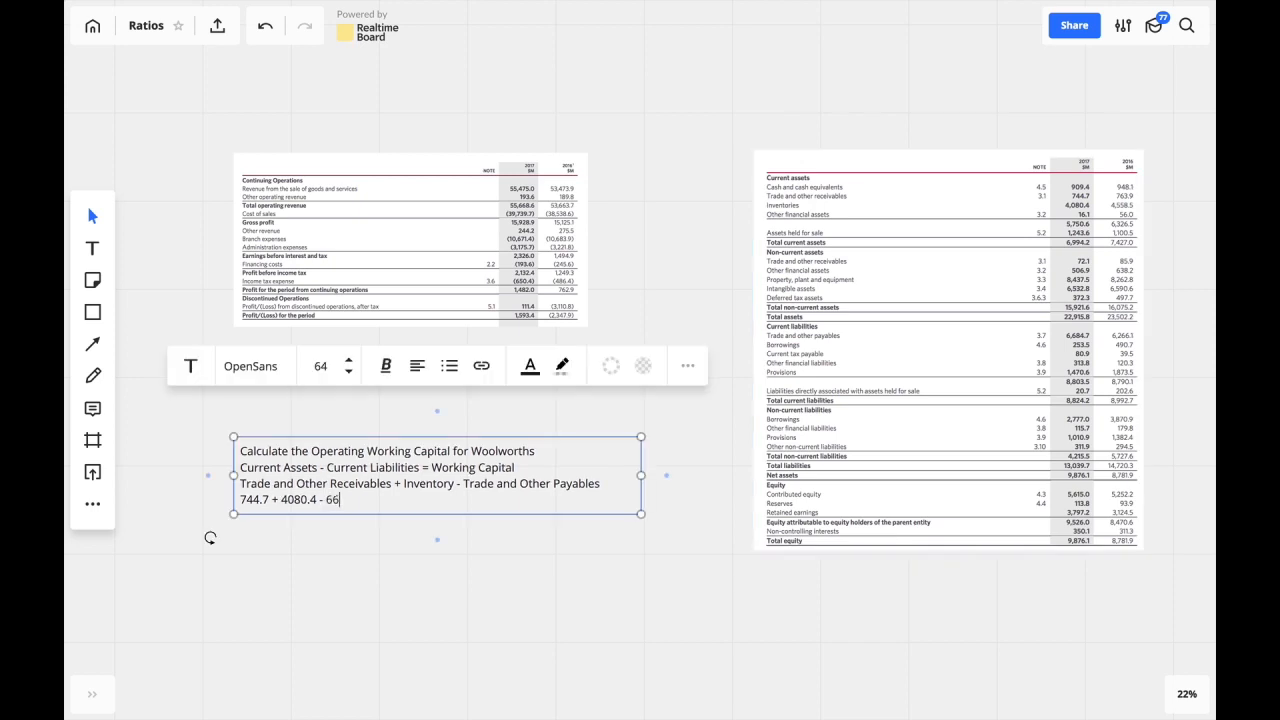
{"action": "type", "text": "84.7"}
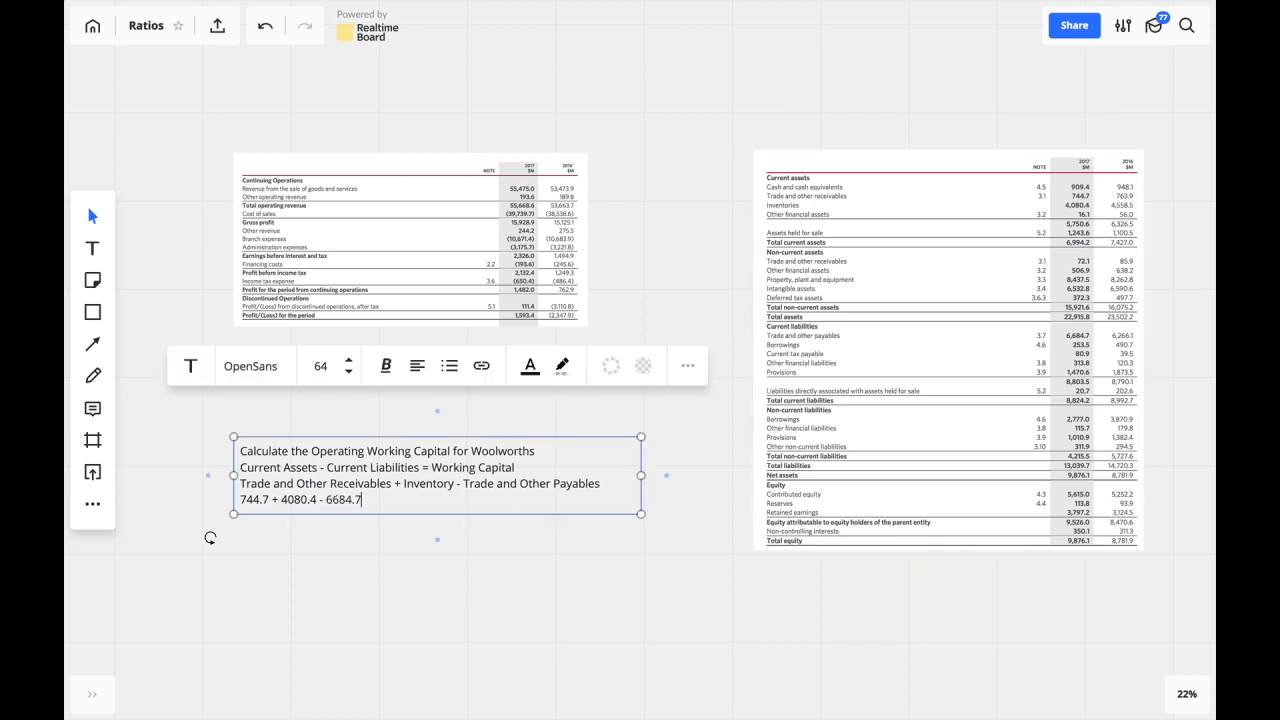
Complete the 2017 line with the result '= -1,859.6'
{"action": "type", "text": "="}
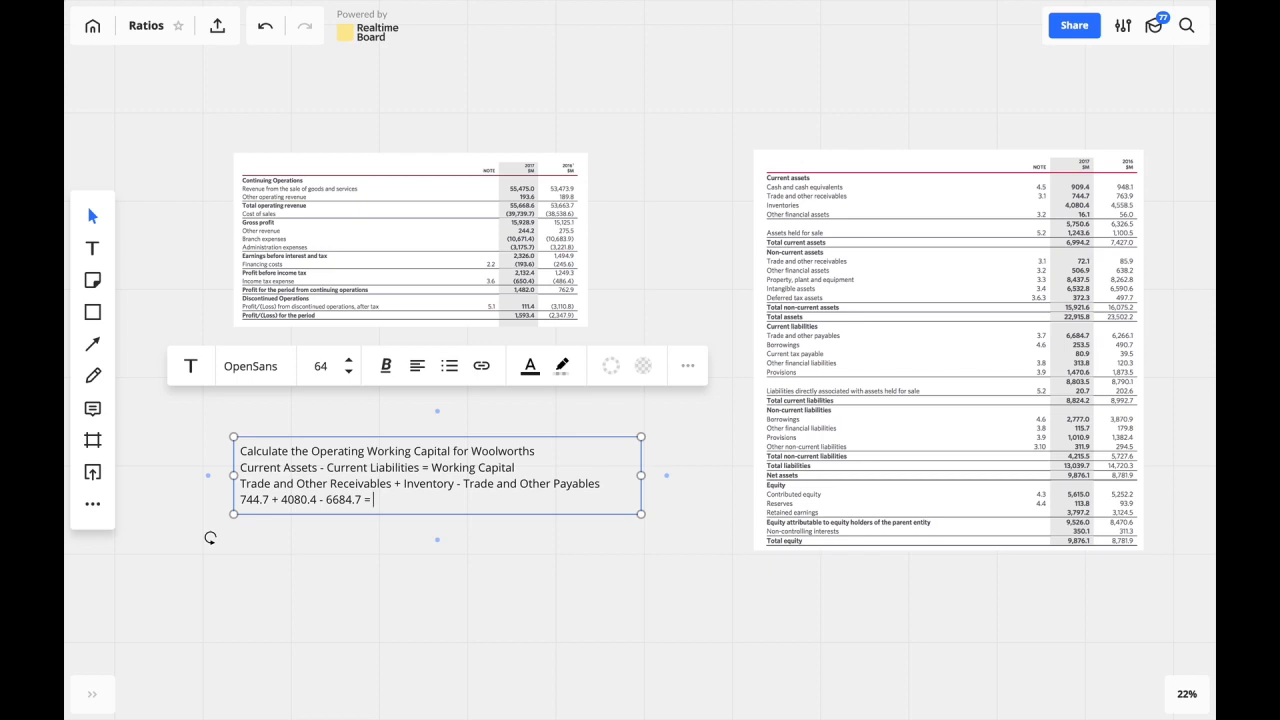
{"action": "type", "text": "-"}
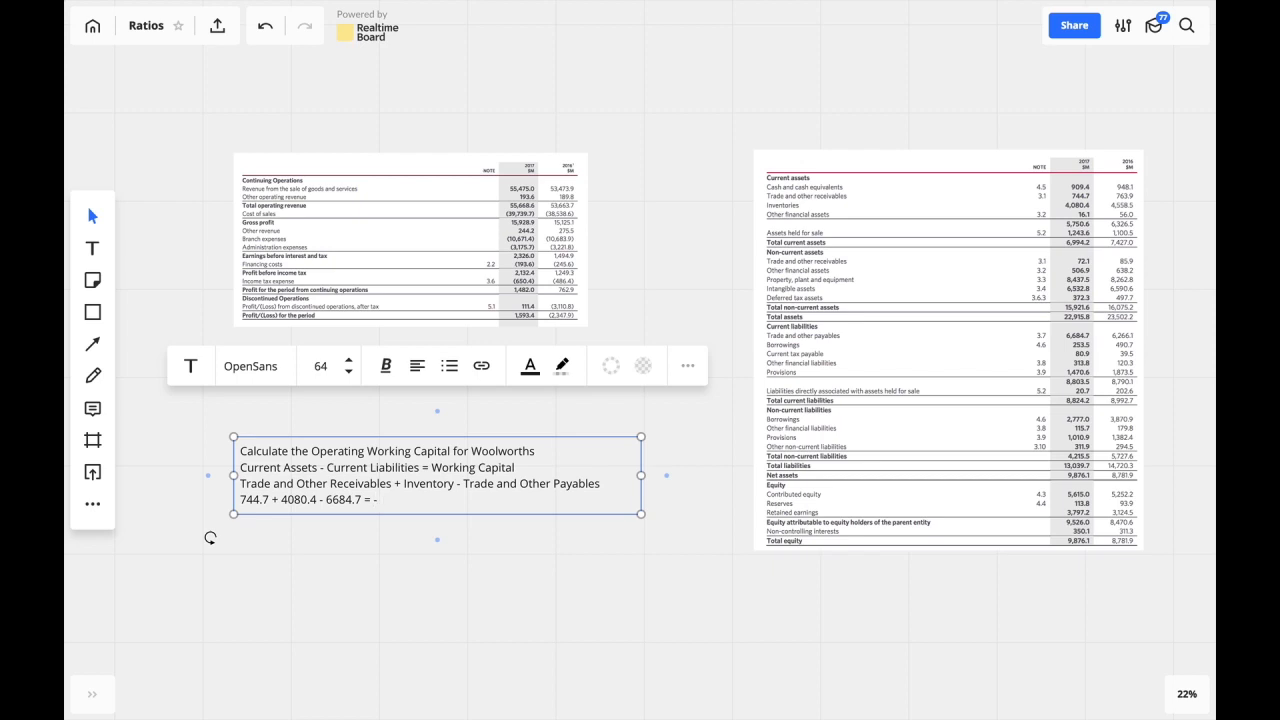
{"action": "type", "text": "-1,859"}
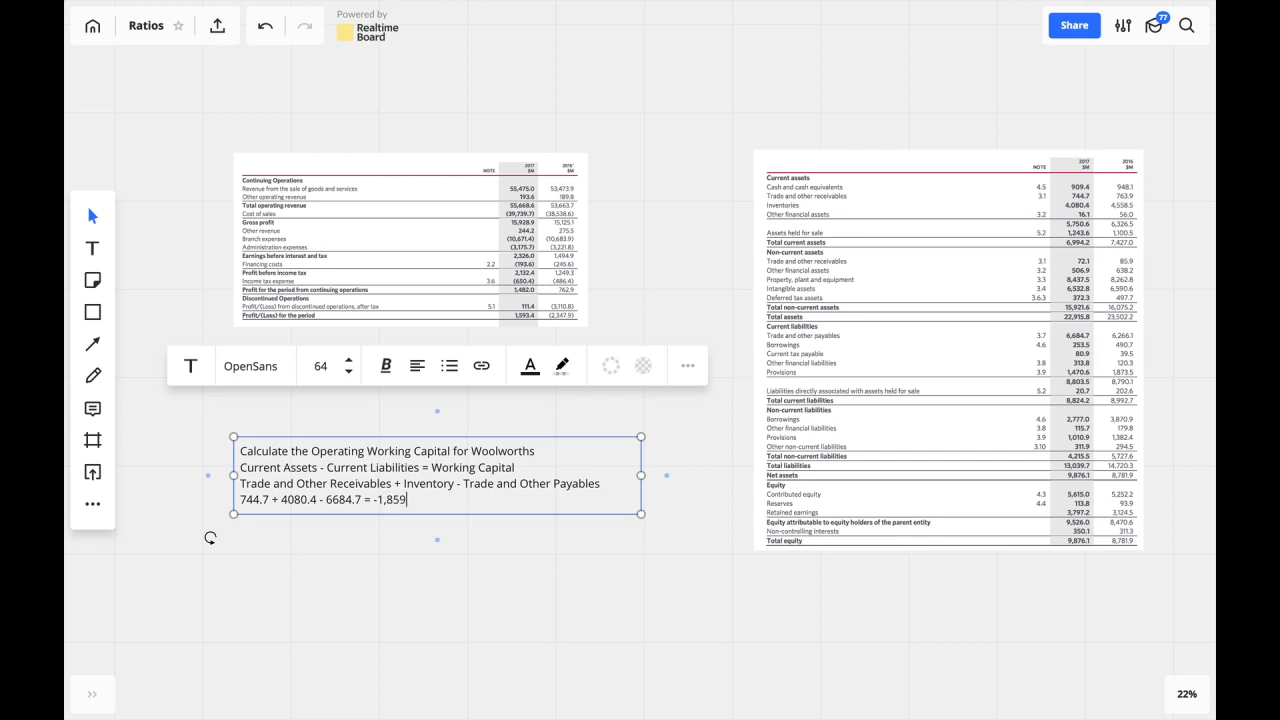
{"action": "type", "text": "6"}
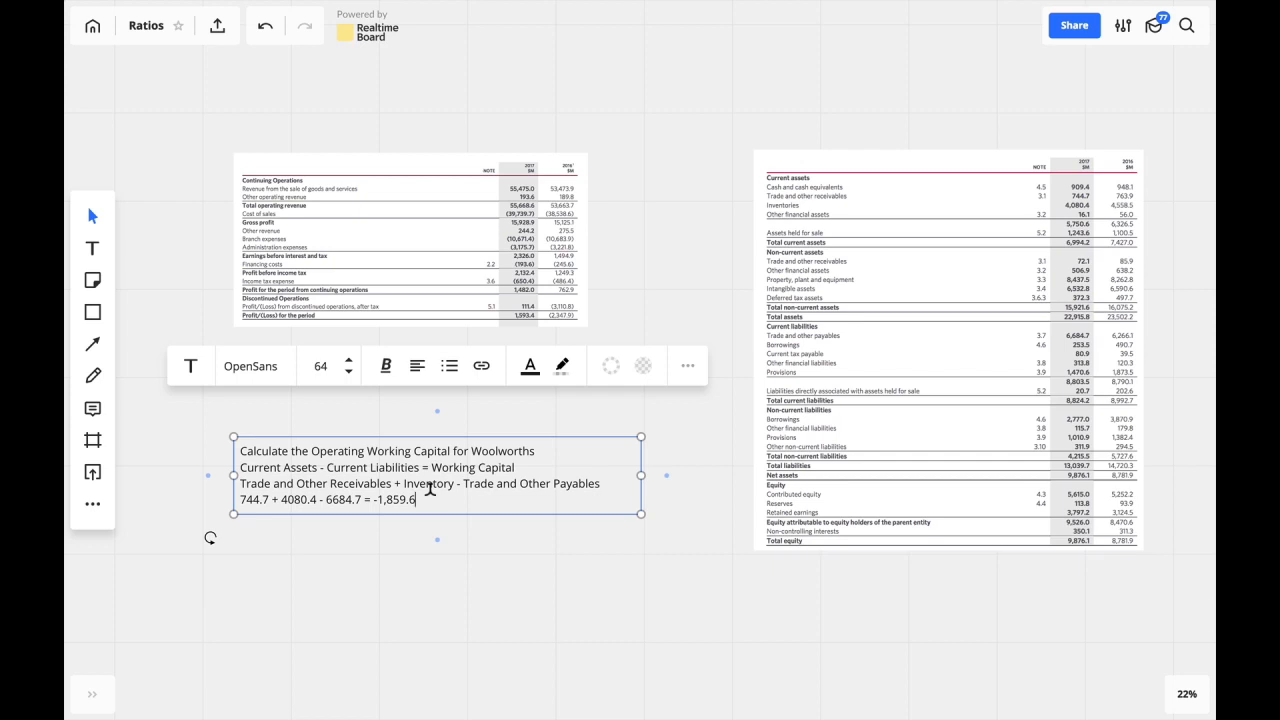
Append the millions unit so the 2017 result reads '-1,859.6m'
{"action": "type", "text": "m"}
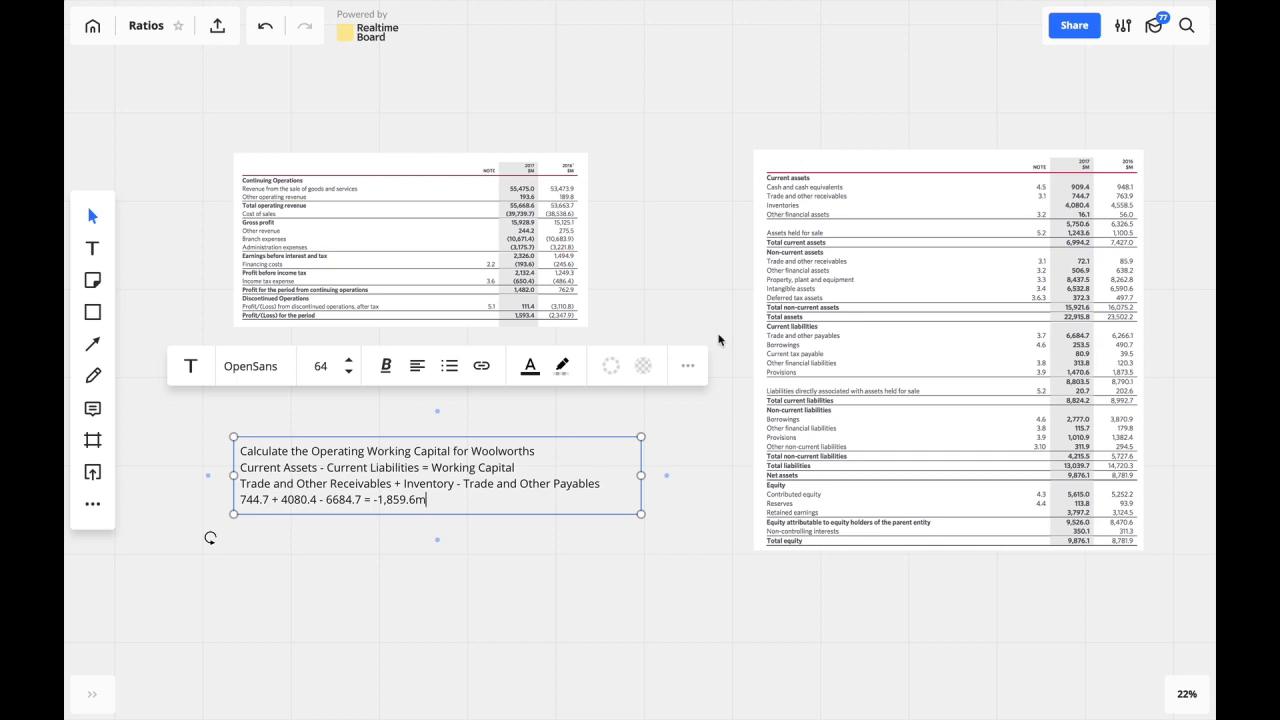
{"action": "mouse_move", "coordinate": [688, 244]}
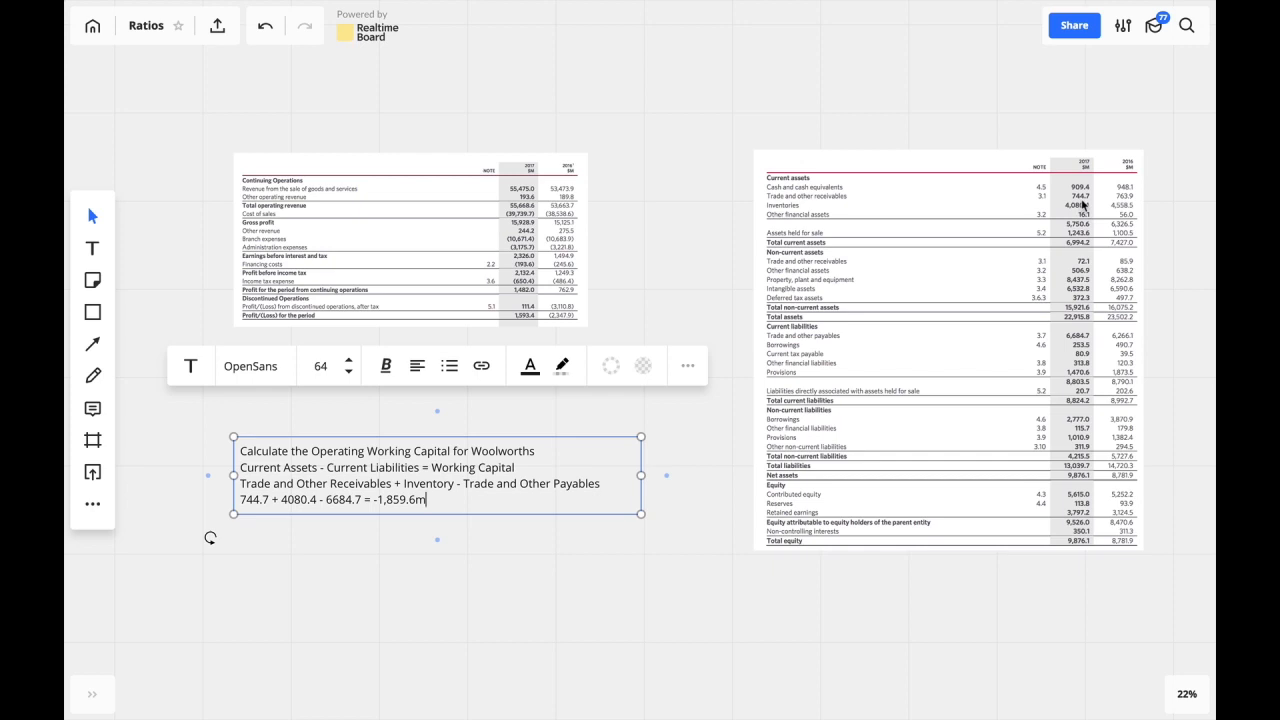
{"action": "mouse_move", "coordinate": [1090, 344]}
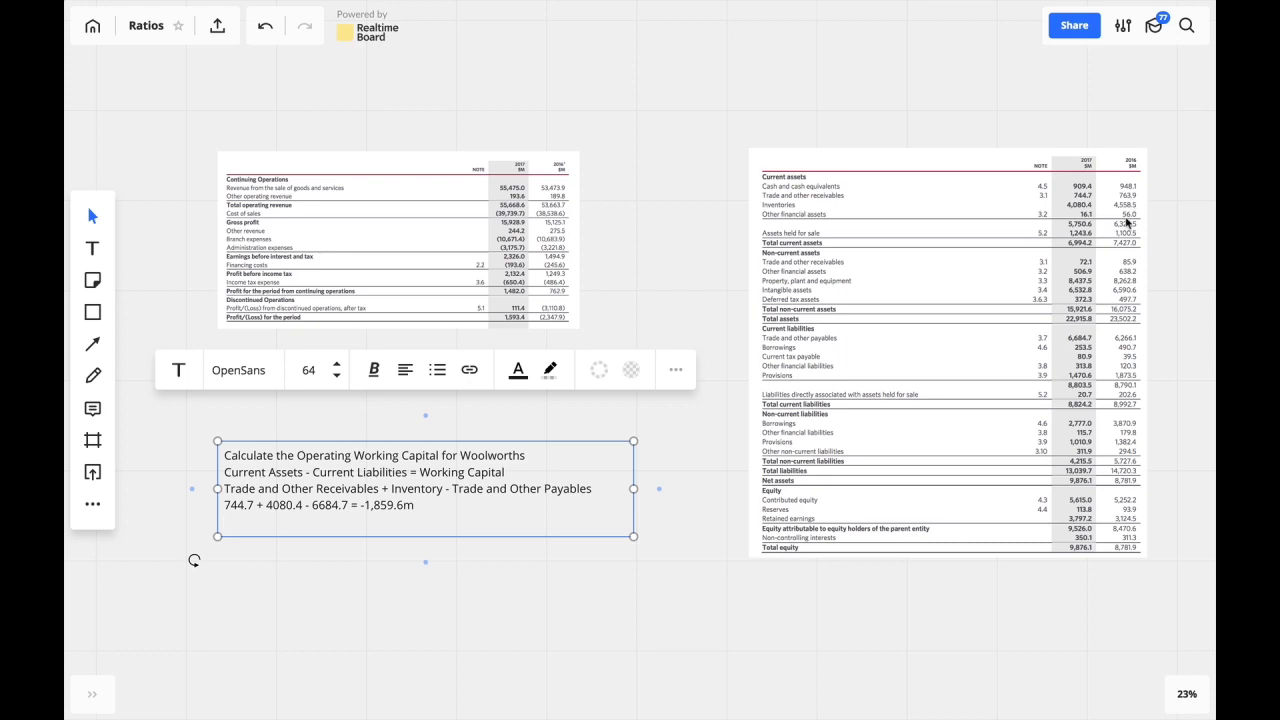
Write the 2016 line '763.9 + 4558.5 - 6266.1 = -943.7m'
{"action": "type", "text": "763."}
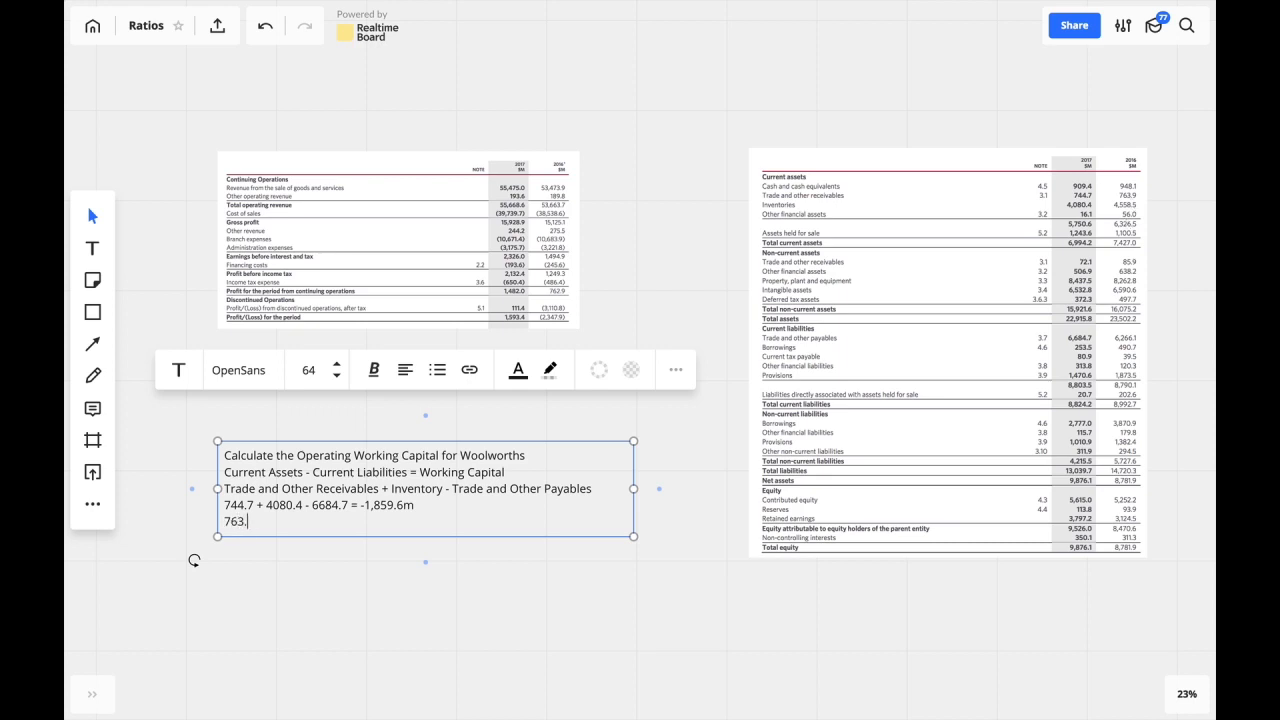
{"action": "type", "text": ".9 +"}
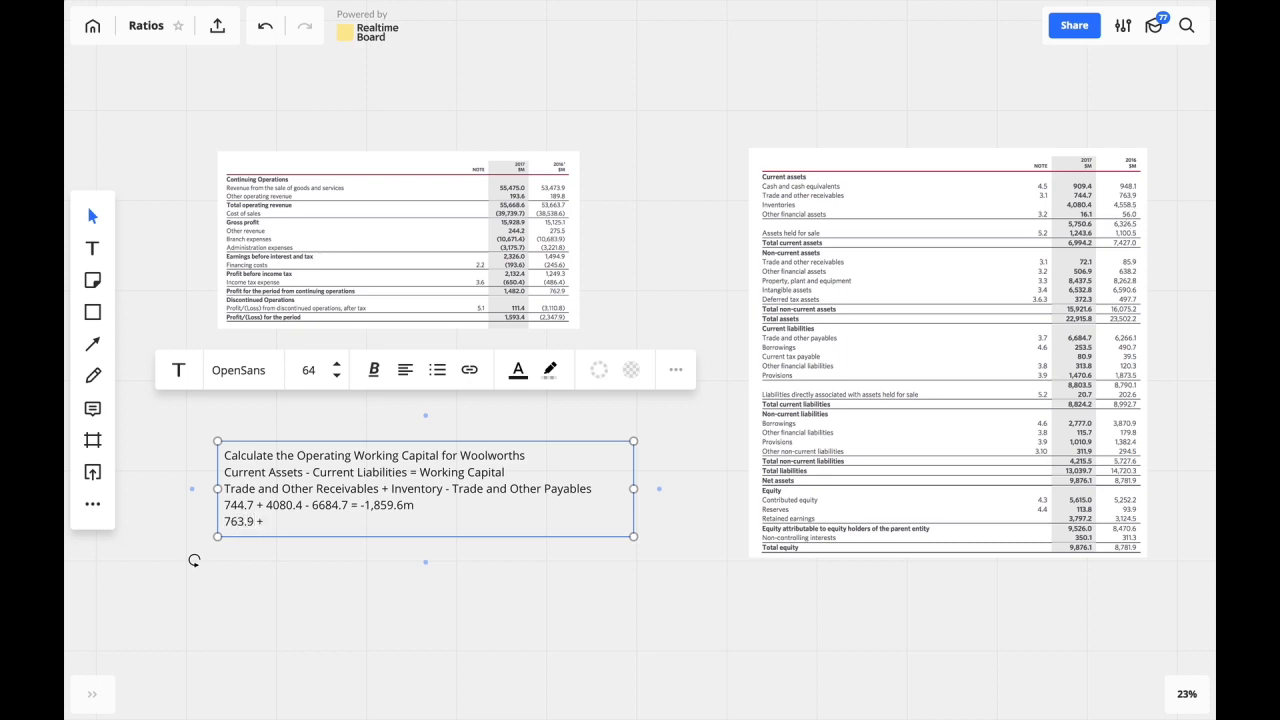
{"action": "type", "text": "4558."}
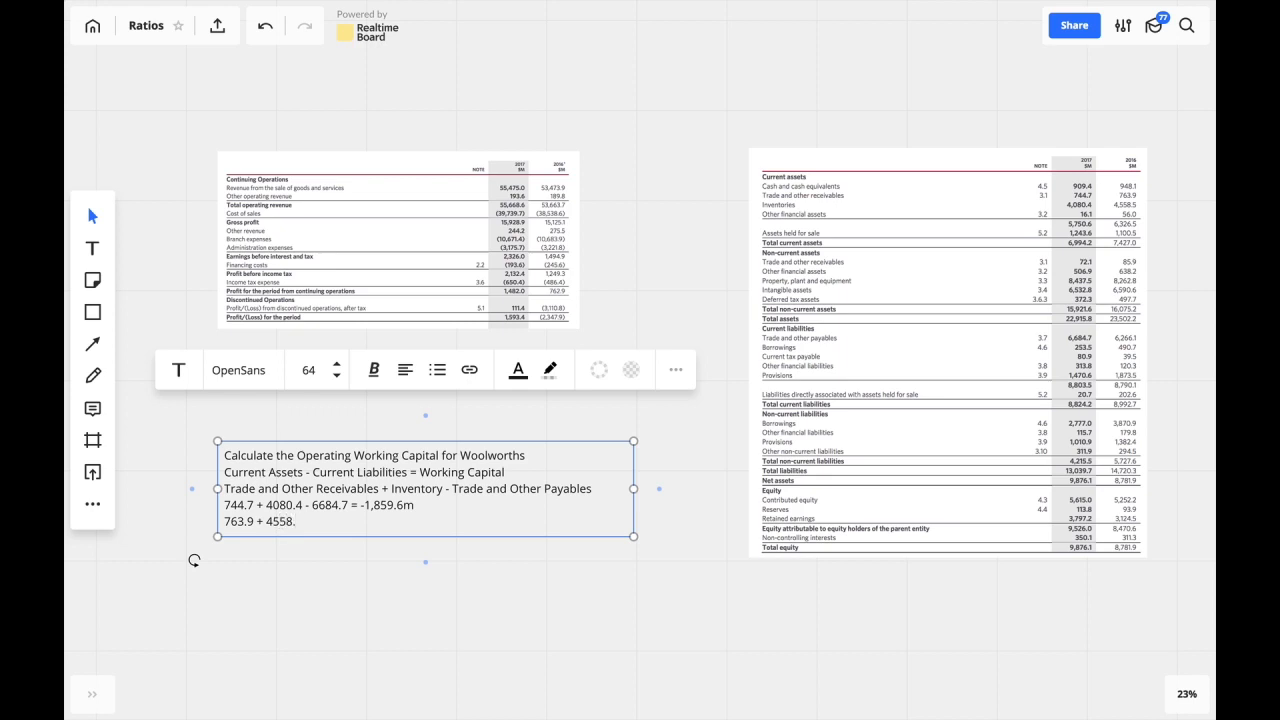
{"action": "type", "text": ".5 -"}
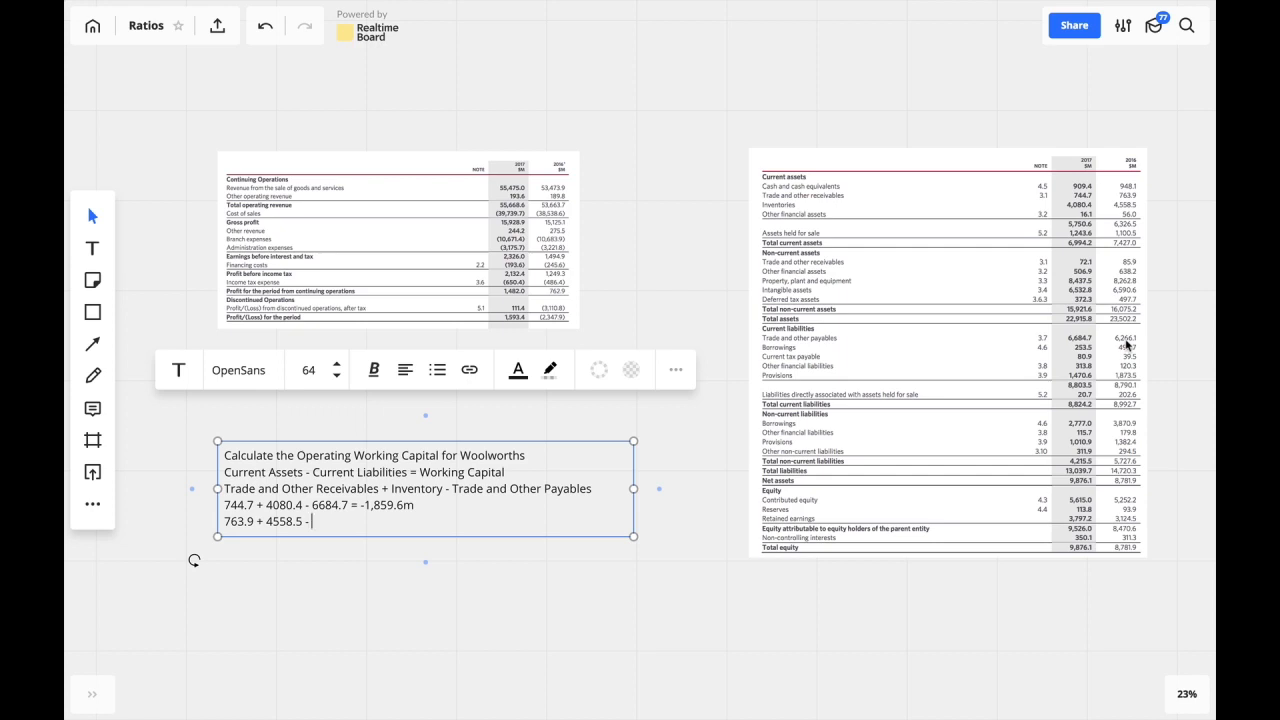
{"action": "type", "text": "62"}
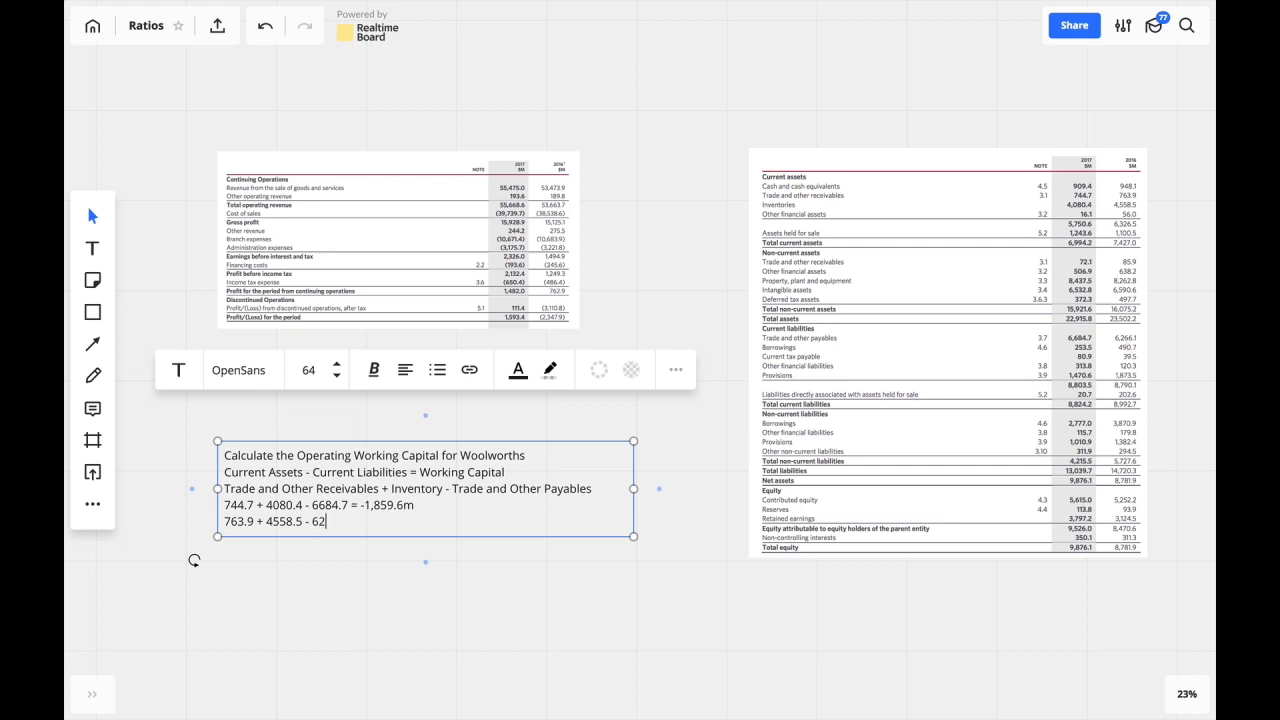
{"action": "type", "text": "66.1 ="}
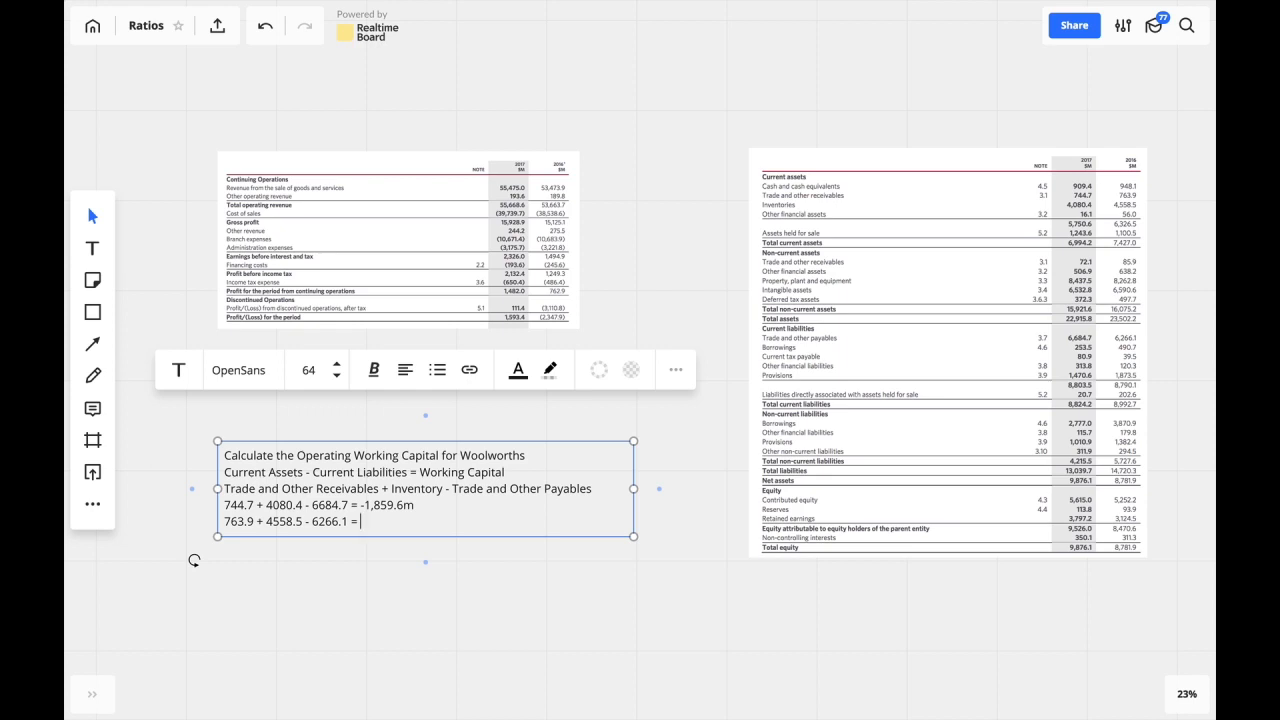
{"action": "type", "text": "-9"}
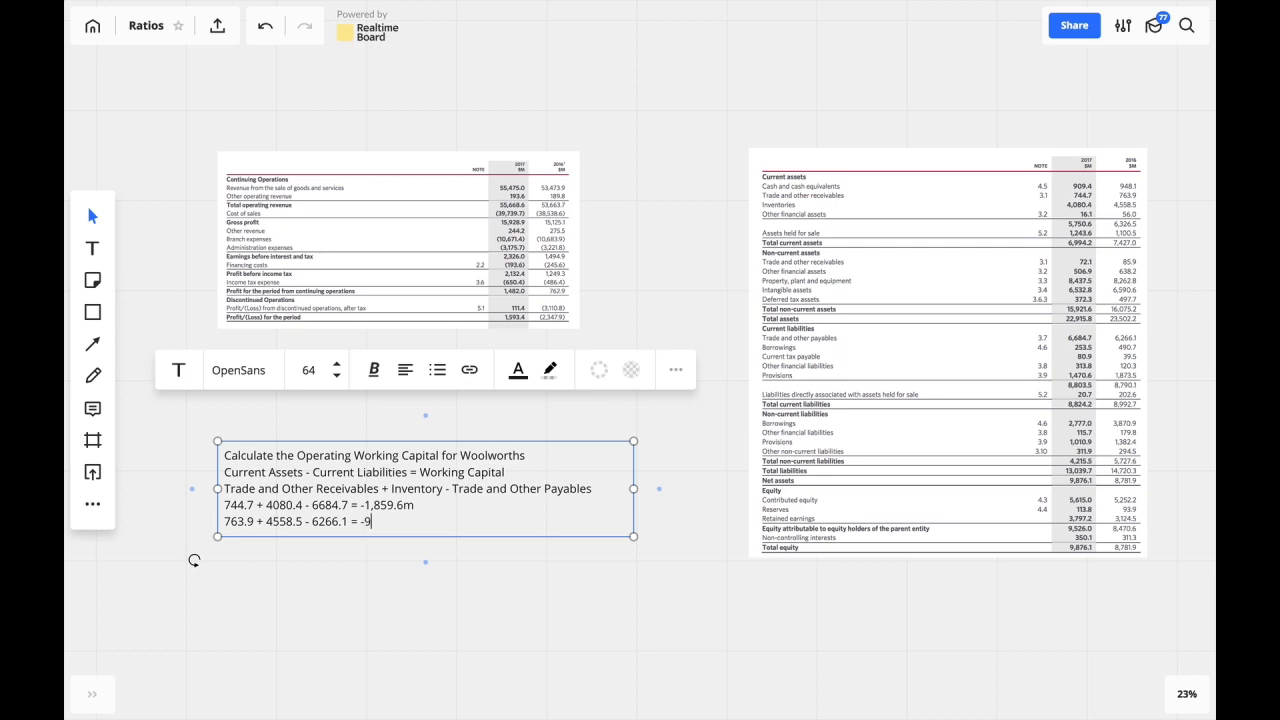
{"action": "type", "text": "43.7"}
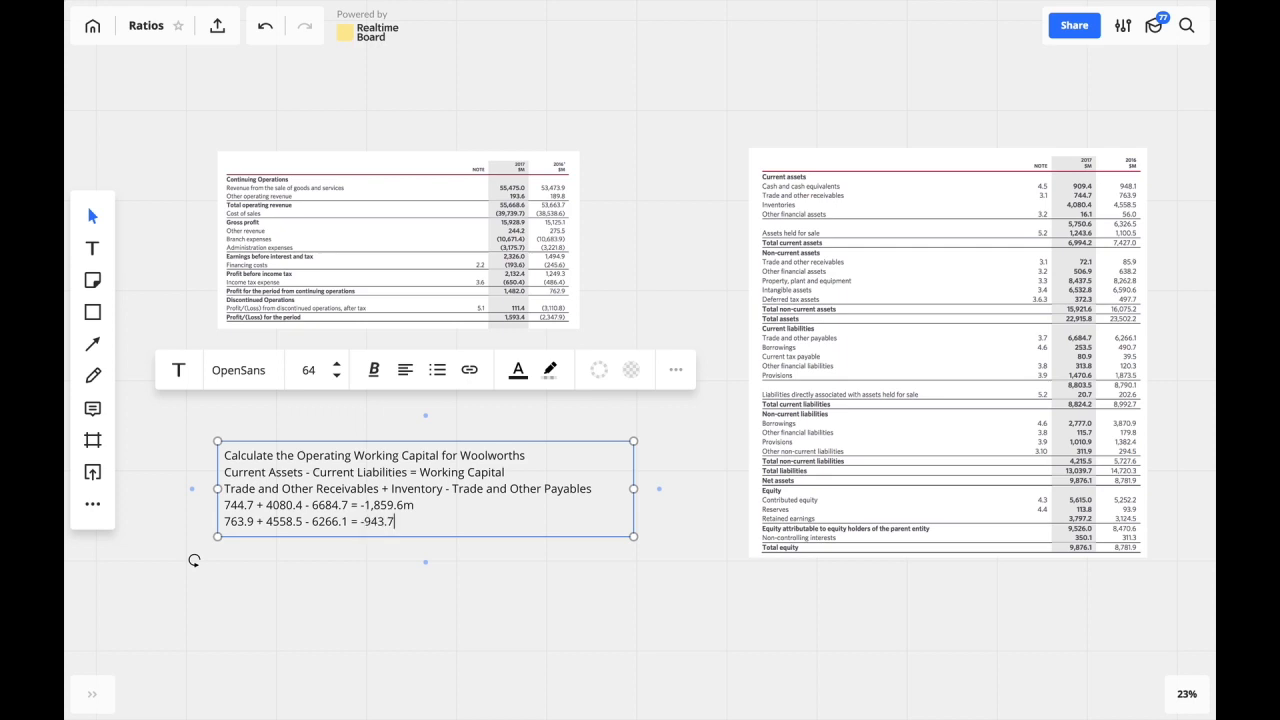
{"action": "type", "text": "m"}
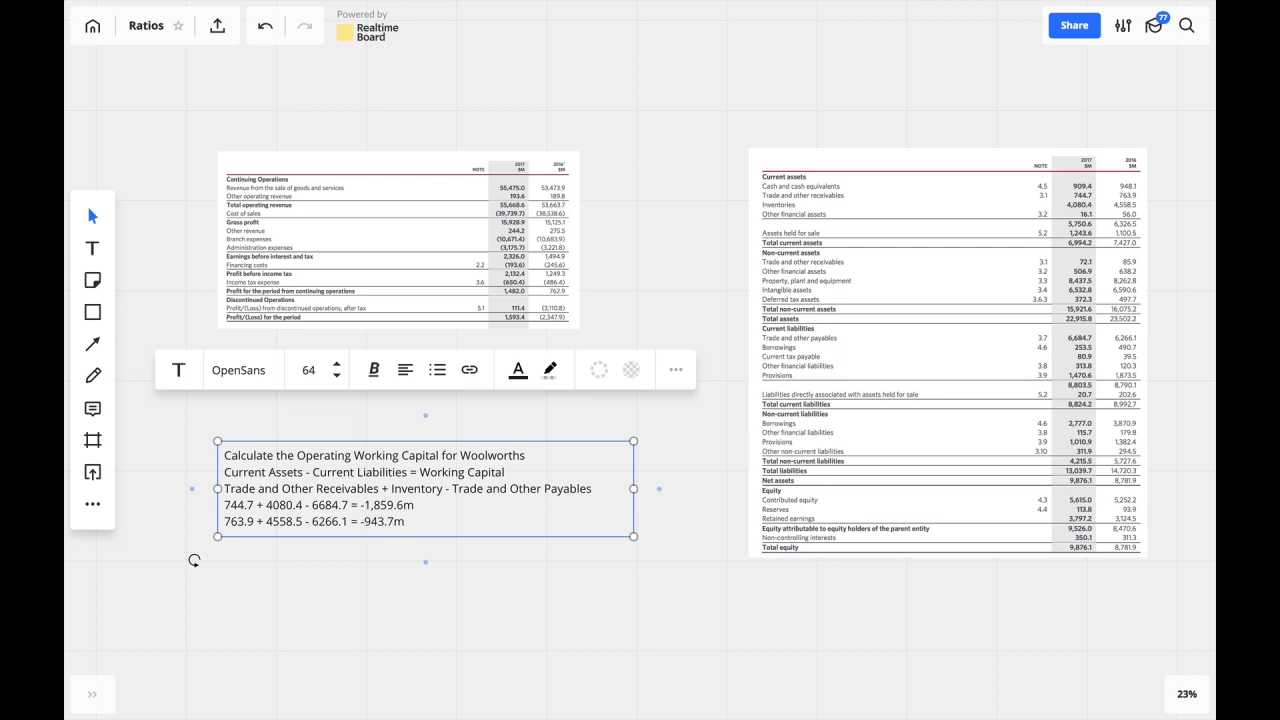
{"action": "mouse_move", "coordinate": [872, 366]}
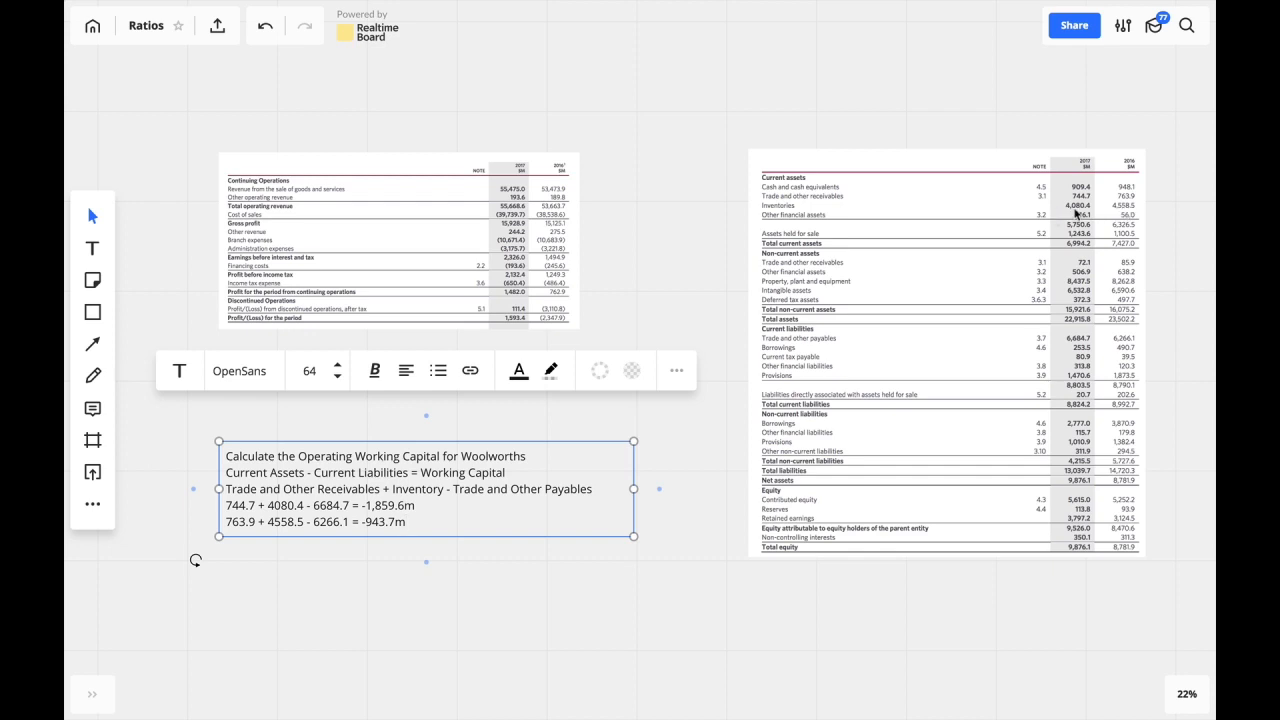
{"action": "mouse_move", "coordinate": [1124, 212]}
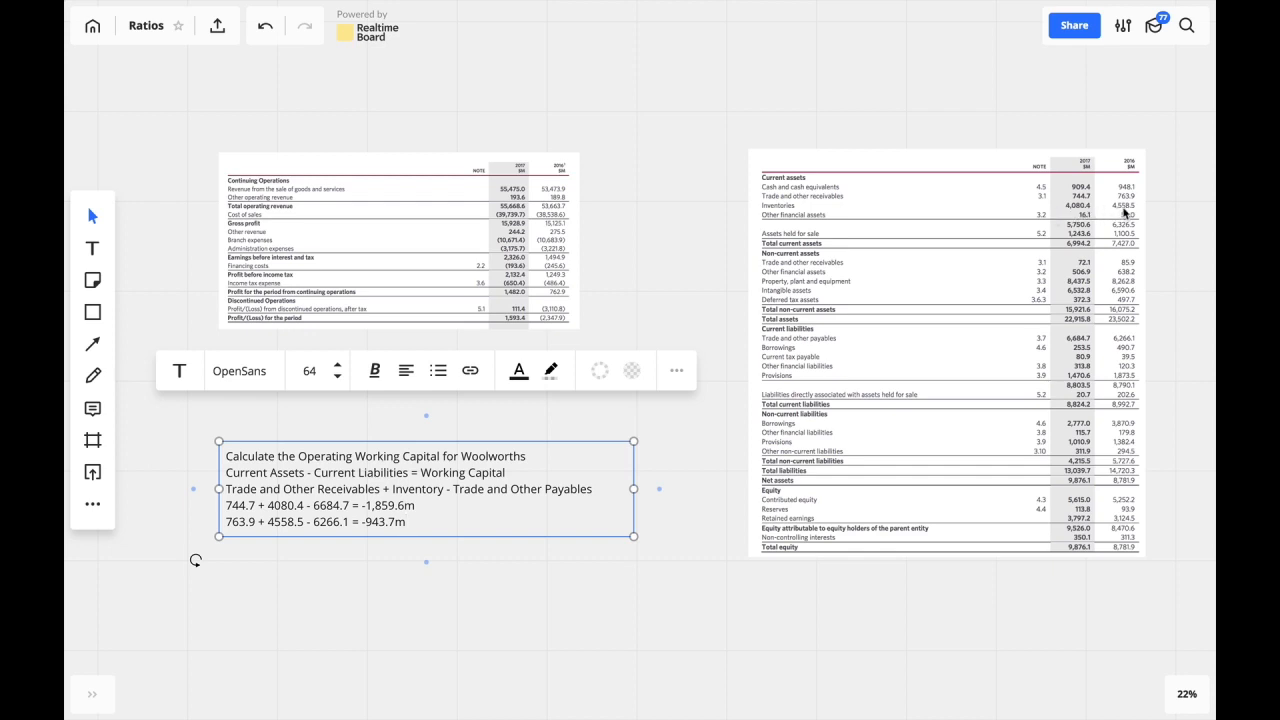
{"action": "mouse_move", "coordinate": [1070, 212]}
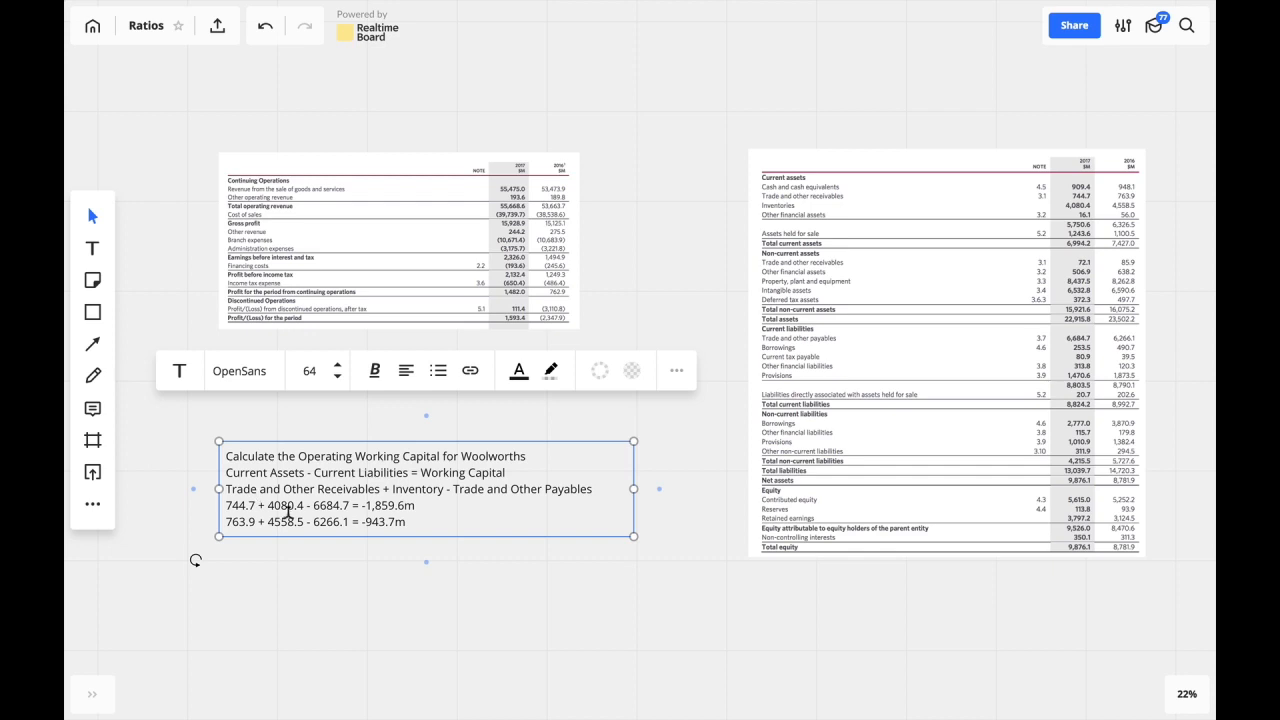
{"action": "mouse_move", "coordinate": [230, 504]}
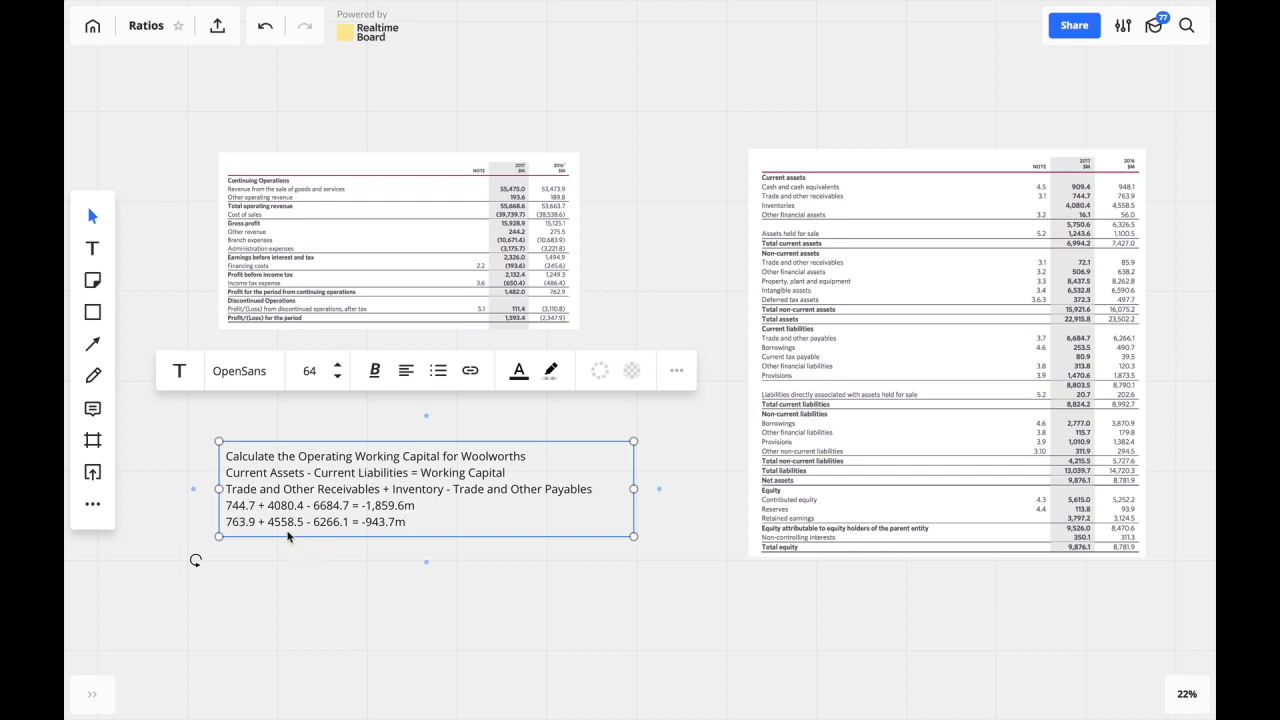
{"action": "mouse_move", "coordinate": [288, 512]}
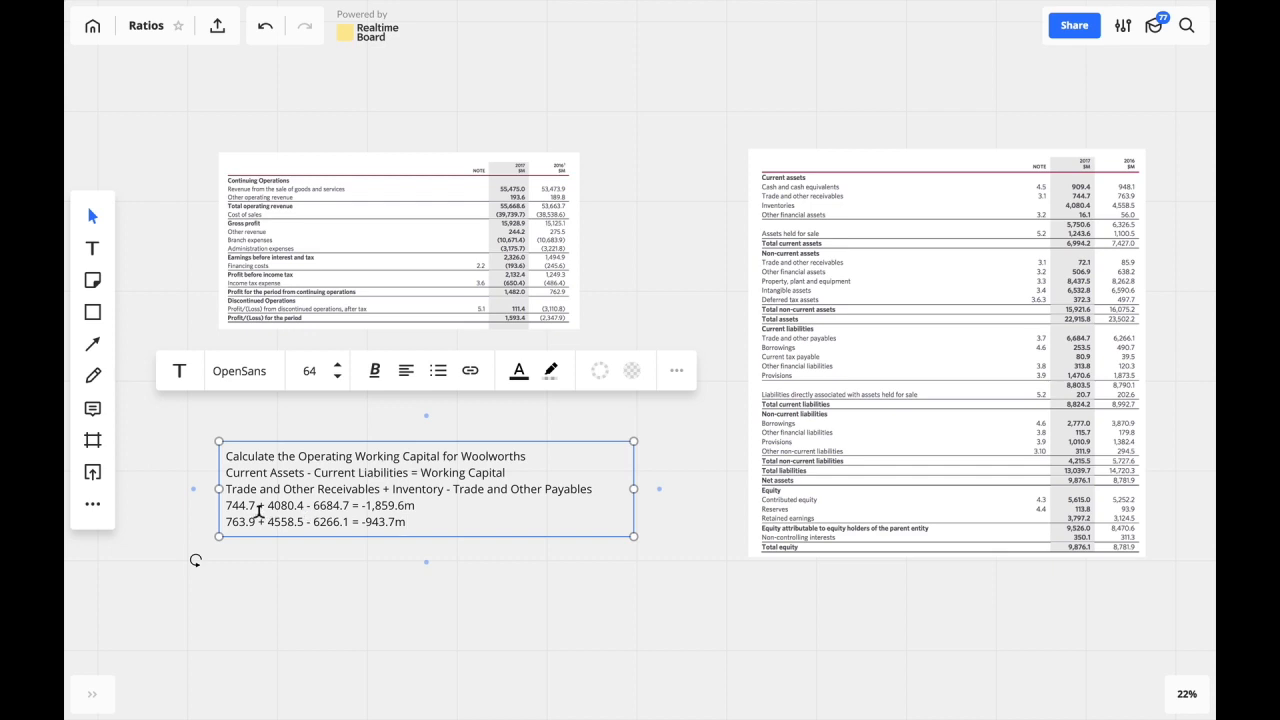